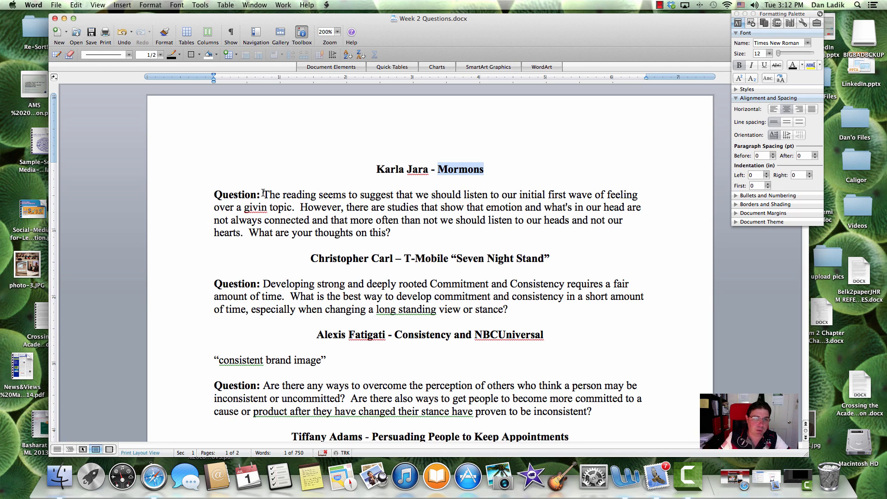
# Clear the selection on the Mormons heading after discussing its question
pyautogui.click(389, 232)
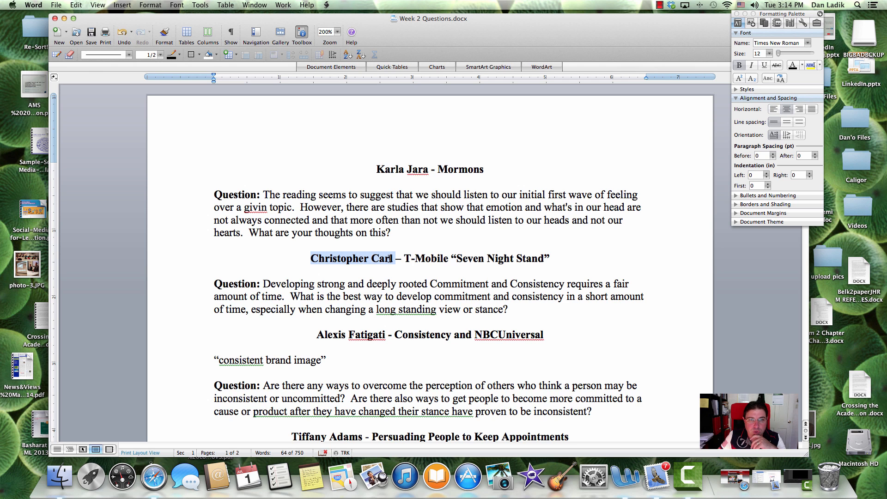
pyautogui.scroll(-3)
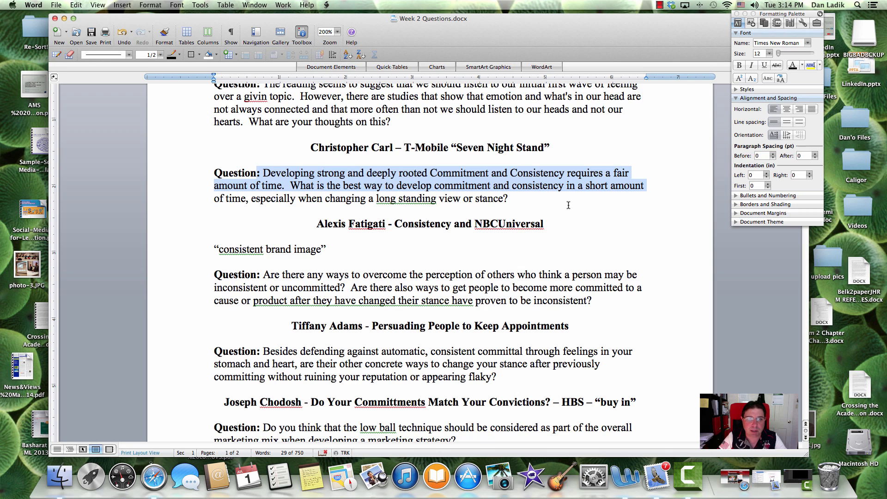
pyautogui.moveTo(478, 213)
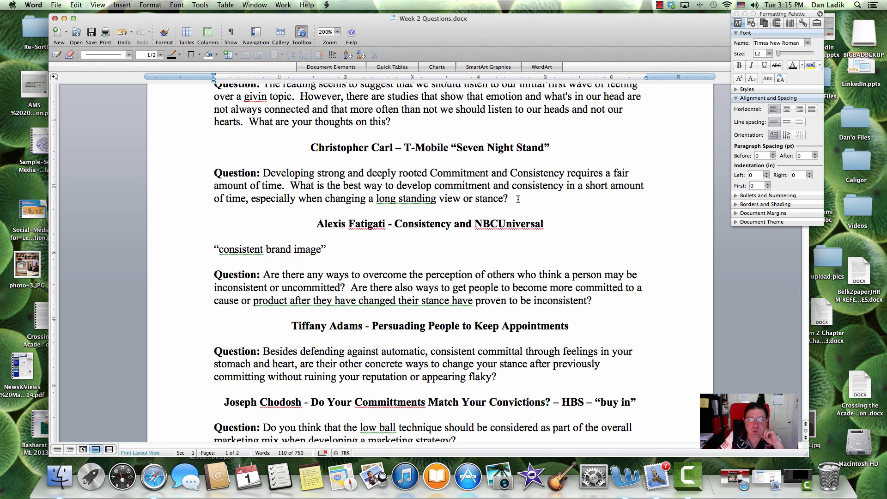
pyautogui.moveTo(514, 199)
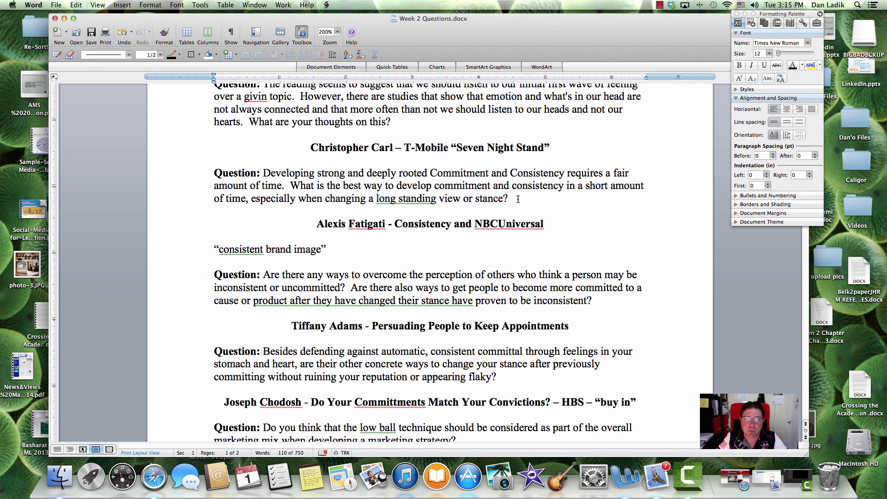
pyautogui.click(508, 198)
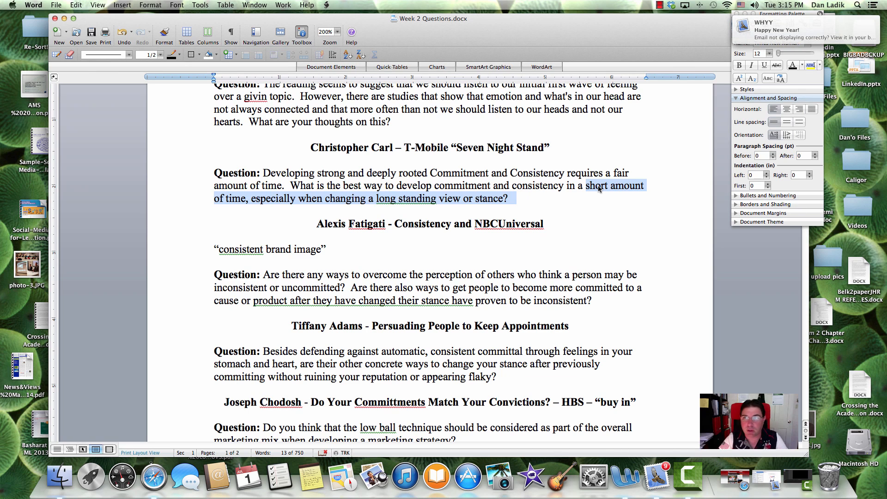
pyautogui.click(326, 249)
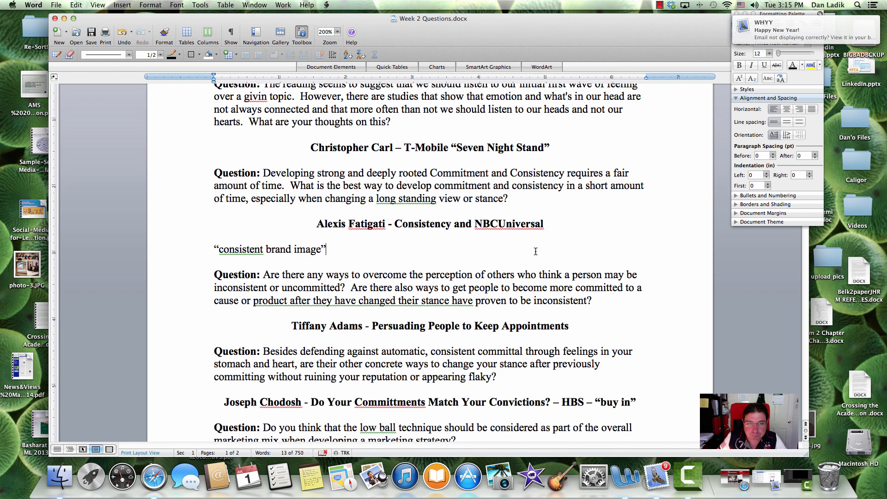
pyautogui.scroll(-3)
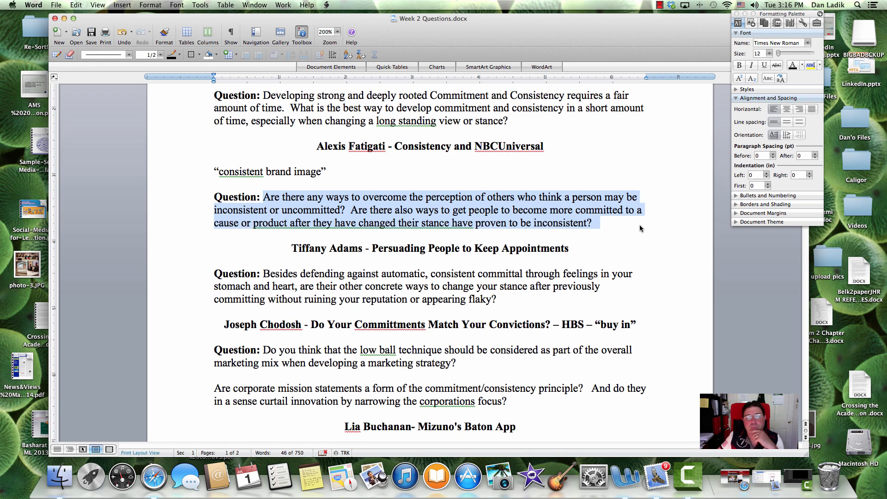
pyautogui.moveTo(508, 198)
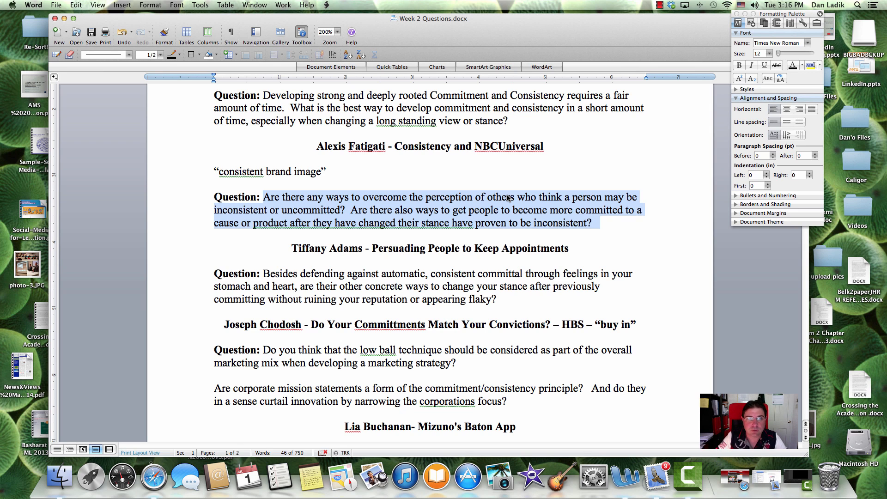
pyautogui.moveTo(533, 226)
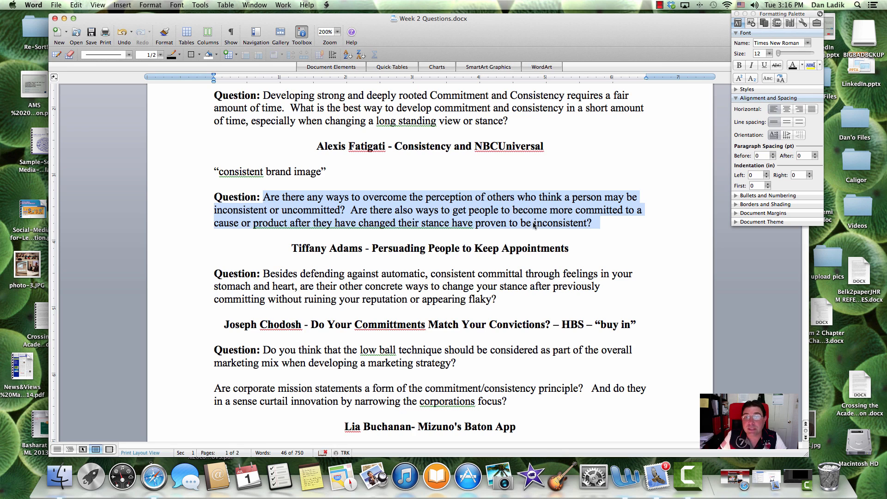
pyautogui.click(591, 222)
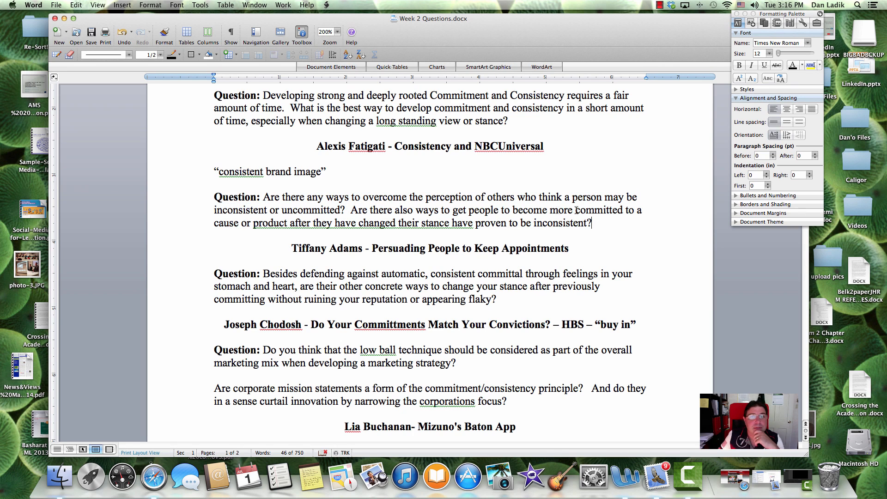
pyautogui.doubleClick(438, 197)
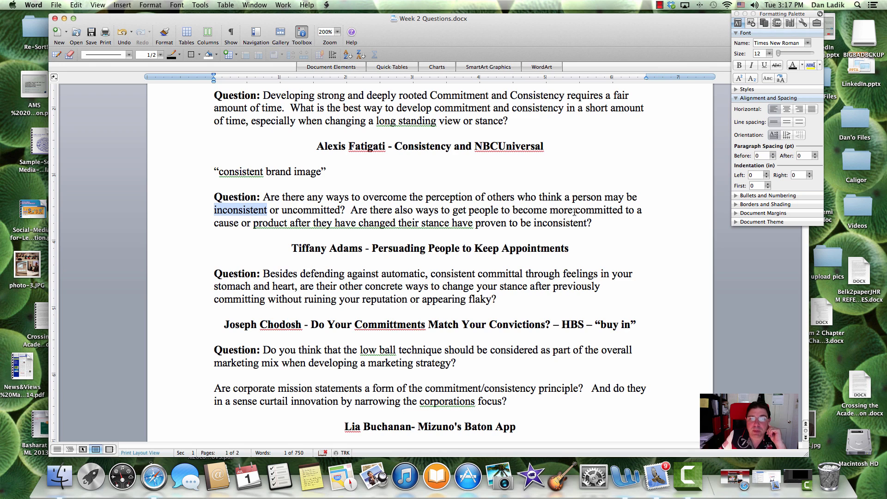
pyautogui.moveTo(405, 227)
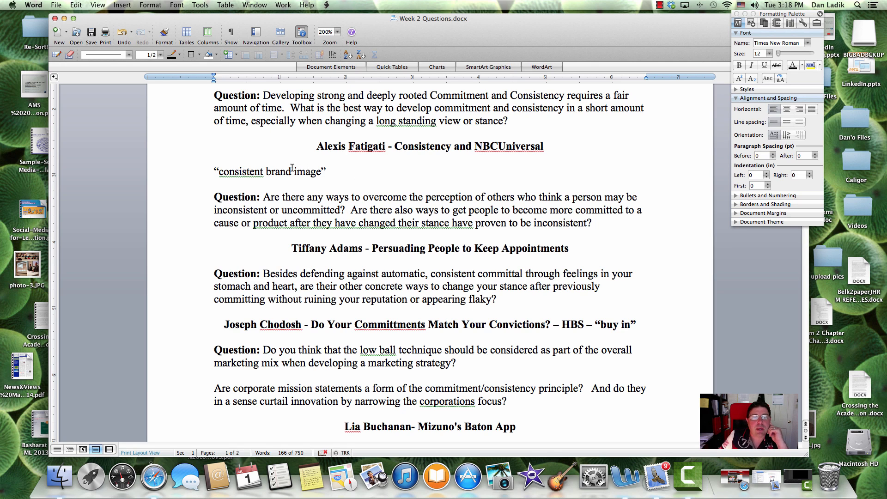
pyautogui.tripleClick(270, 172)
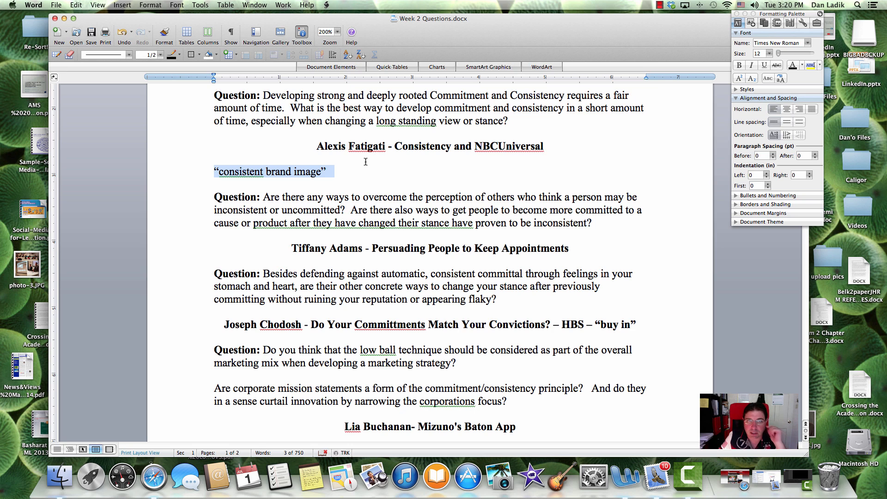
pyautogui.scroll(-3)
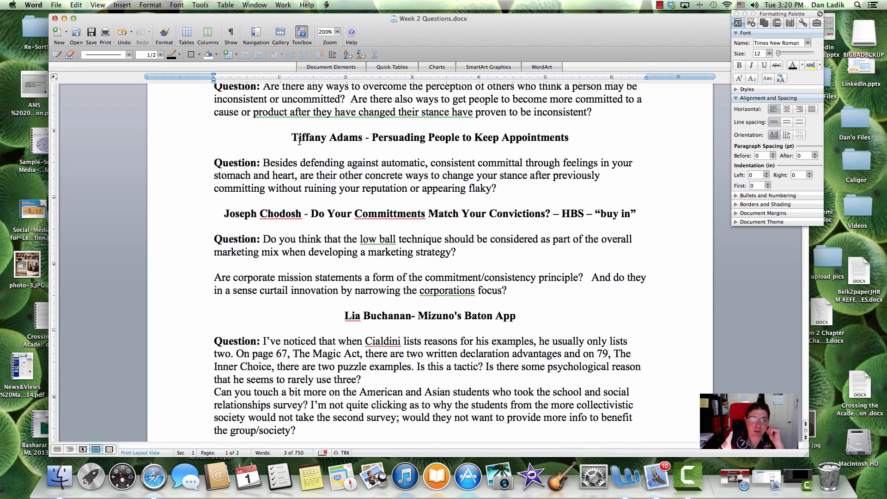
pyautogui.doubleClick(327, 138)
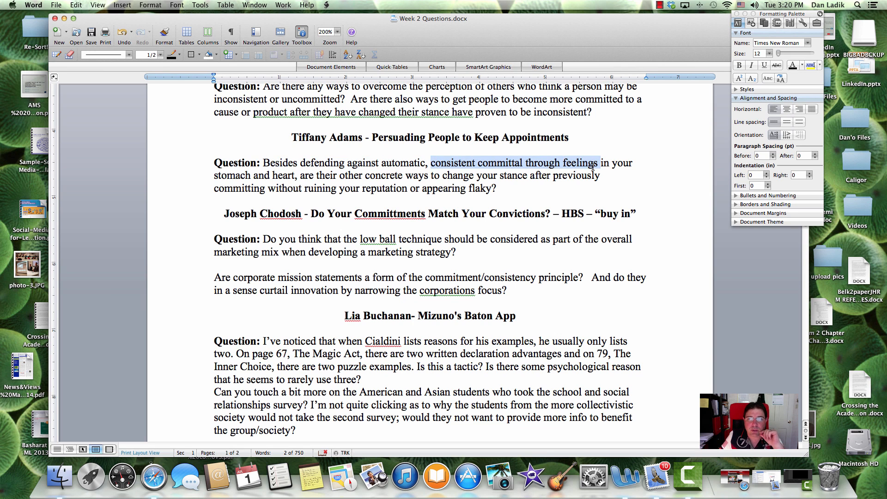
pyautogui.click(315, 164)
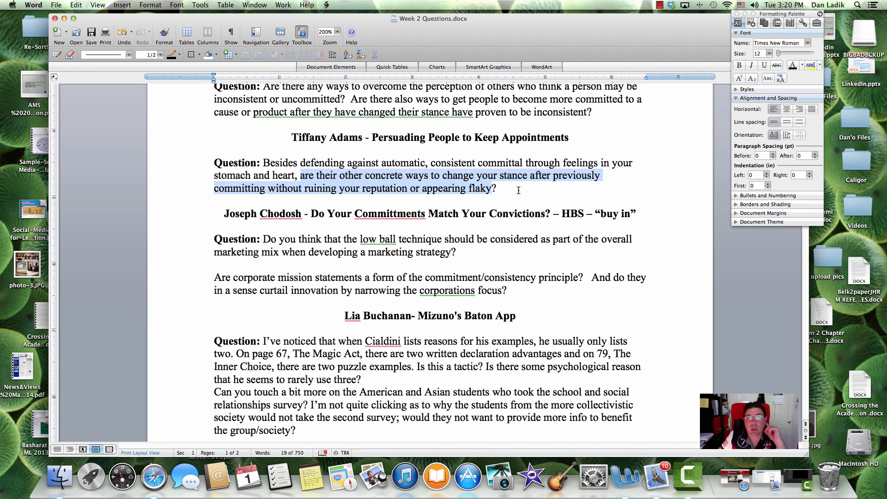
pyautogui.click(316, 188)
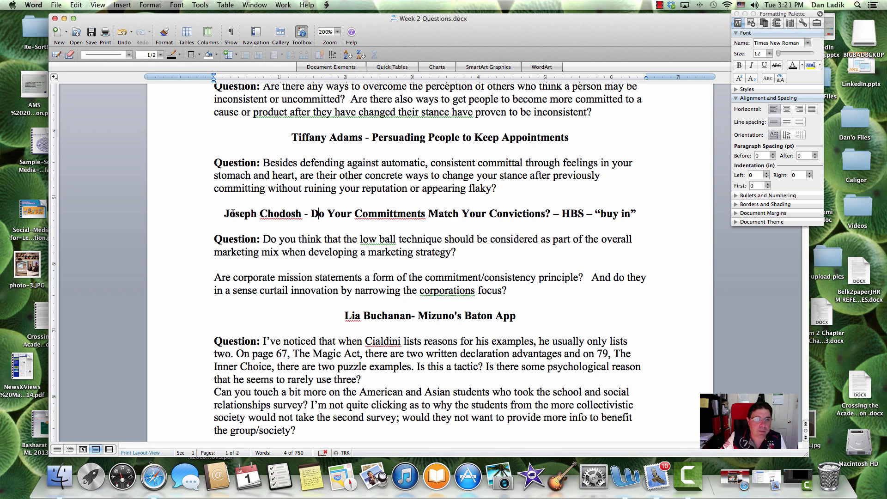
pyautogui.doubleClick(262, 214)
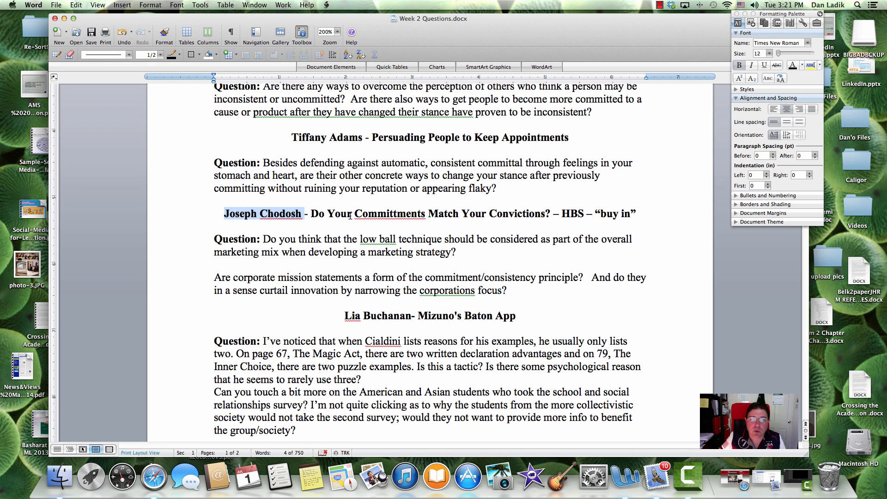
pyautogui.scroll(-3)
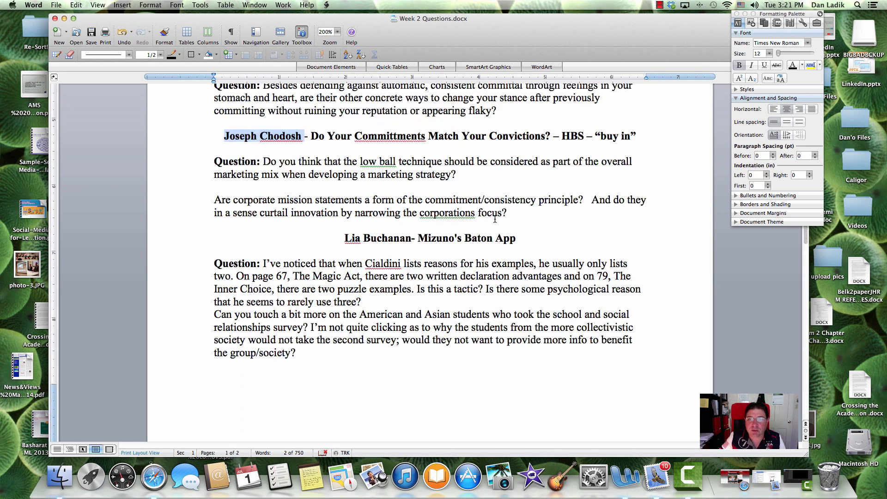
pyautogui.doubleClick(571, 136)
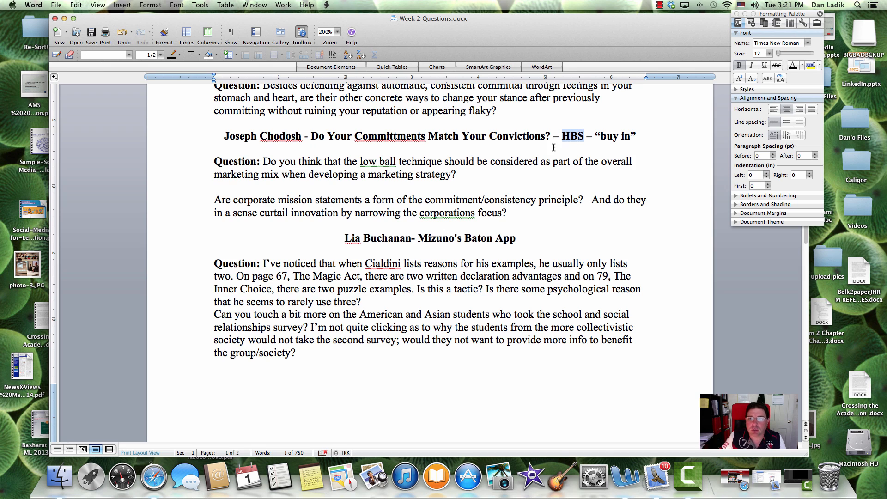
pyautogui.click(213, 187)
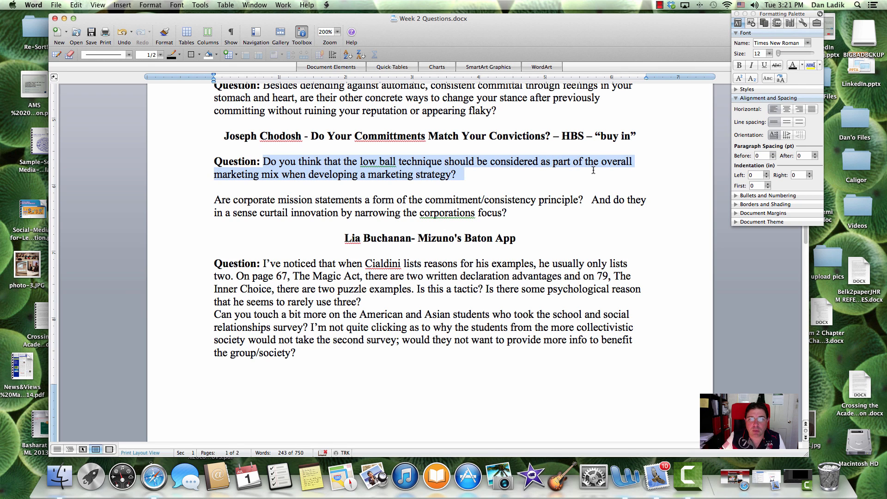
pyautogui.moveTo(467, 176)
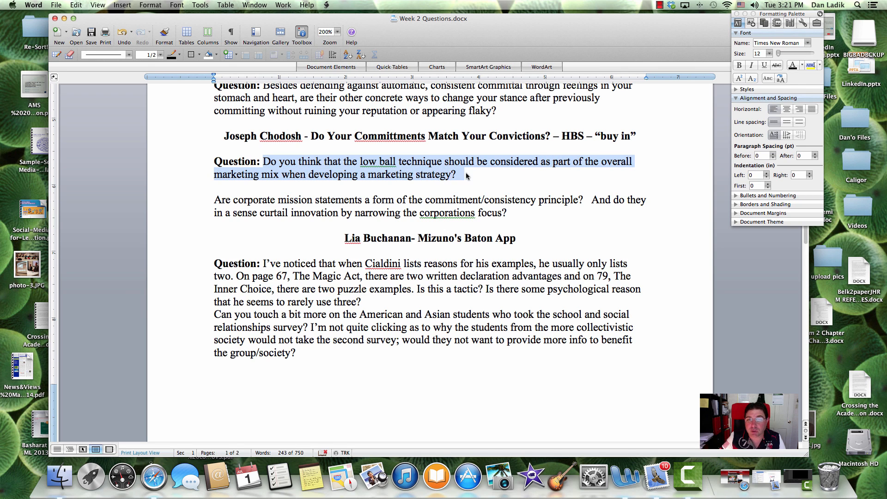
pyautogui.click(456, 175)
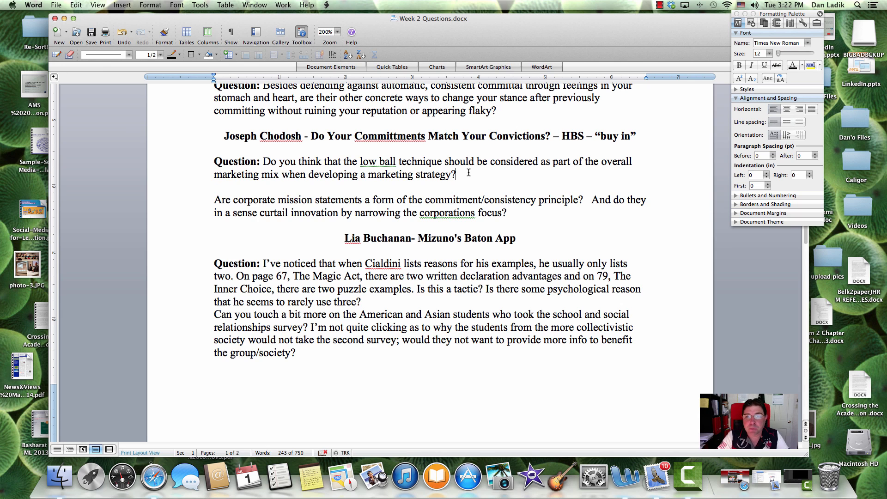
pyautogui.moveTo(261, 160)
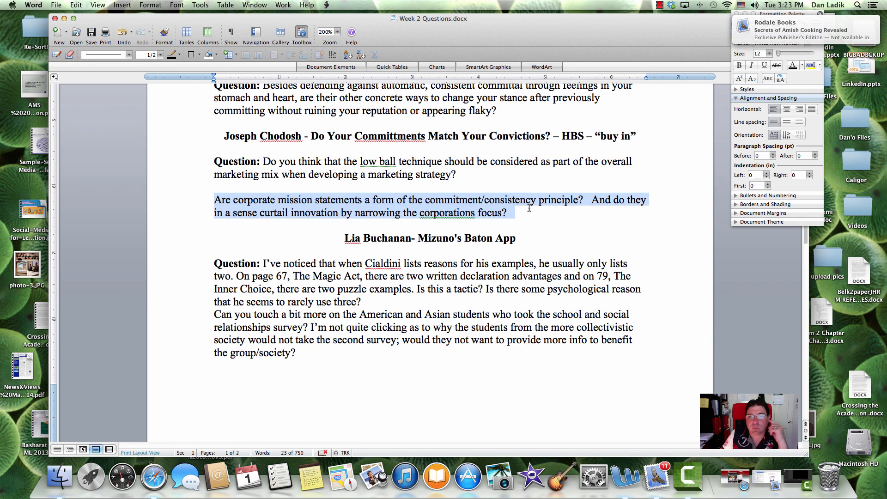
pyautogui.moveTo(529, 211)
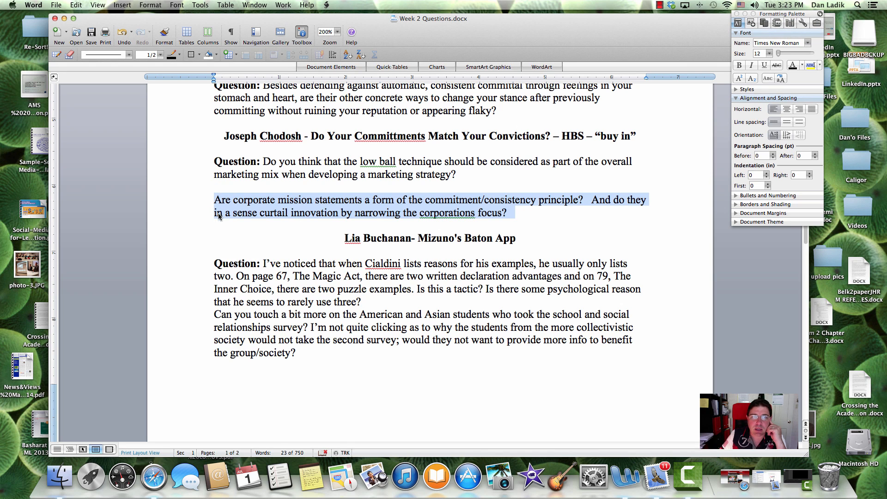
pyautogui.moveTo(402, 218)
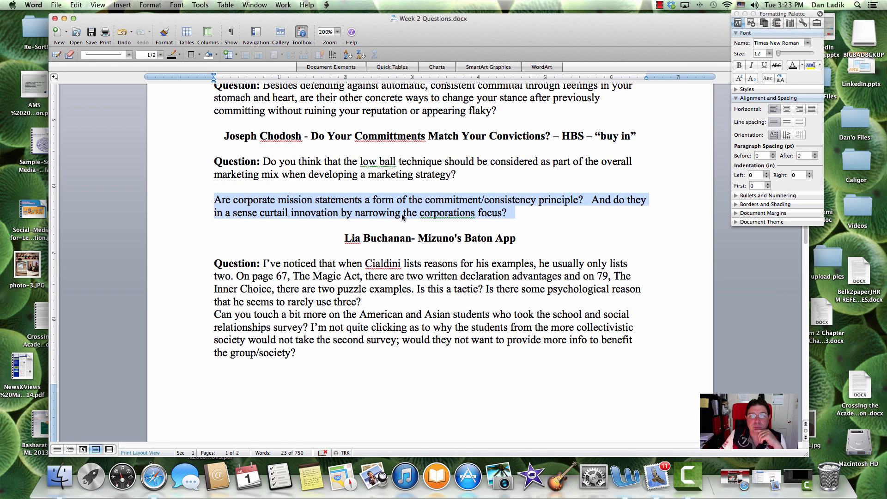
pyautogui.moveTo(535, 211)
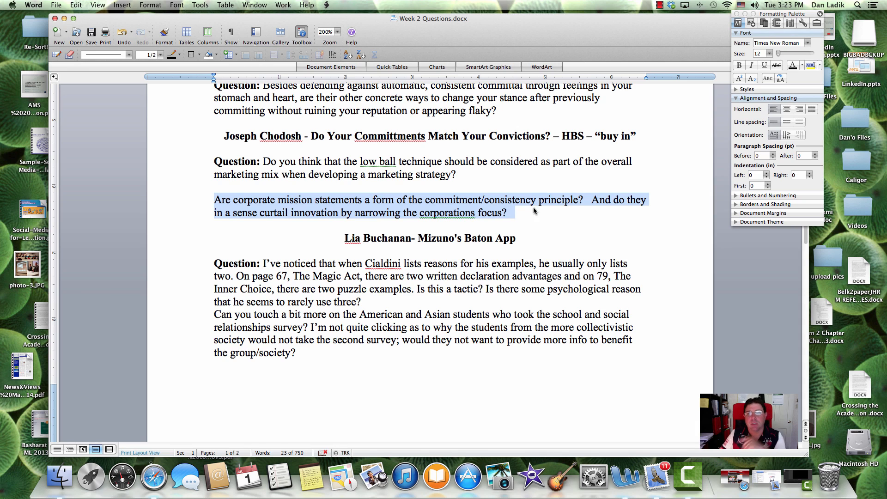
pyautogui.moveTo(310, 199)
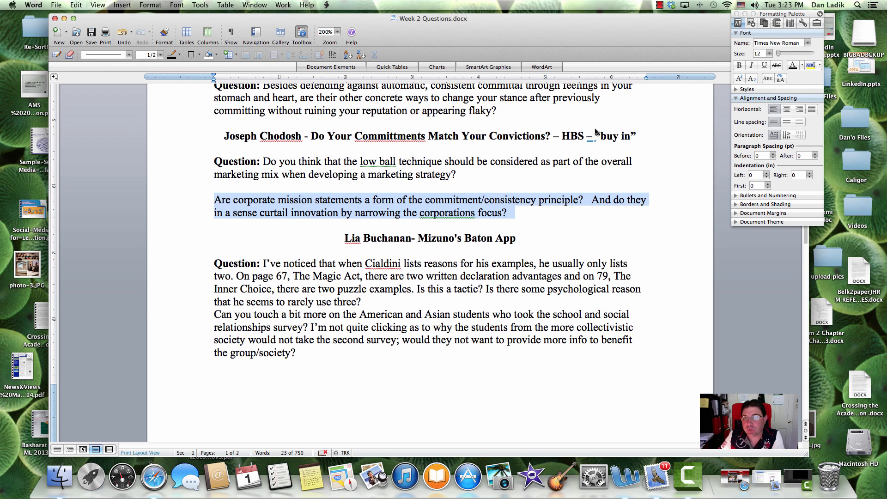
pyautogui.moveTo(612, 218)
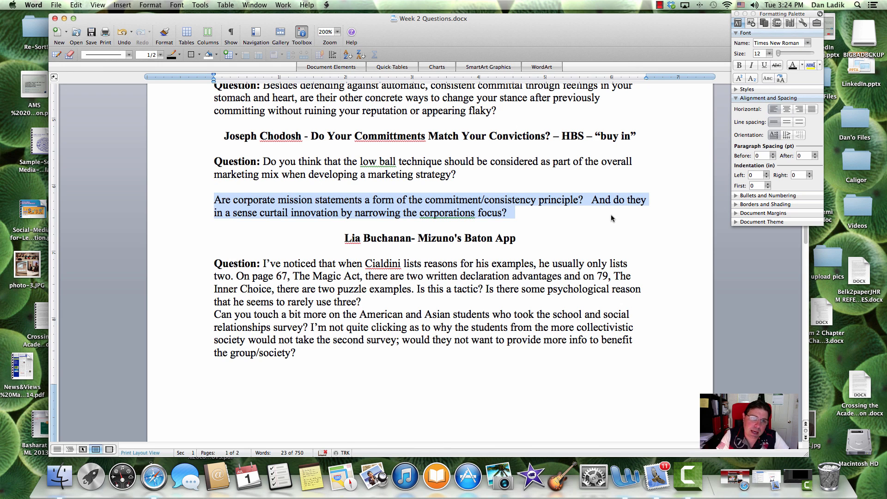
pyautogui.click(591, 200)
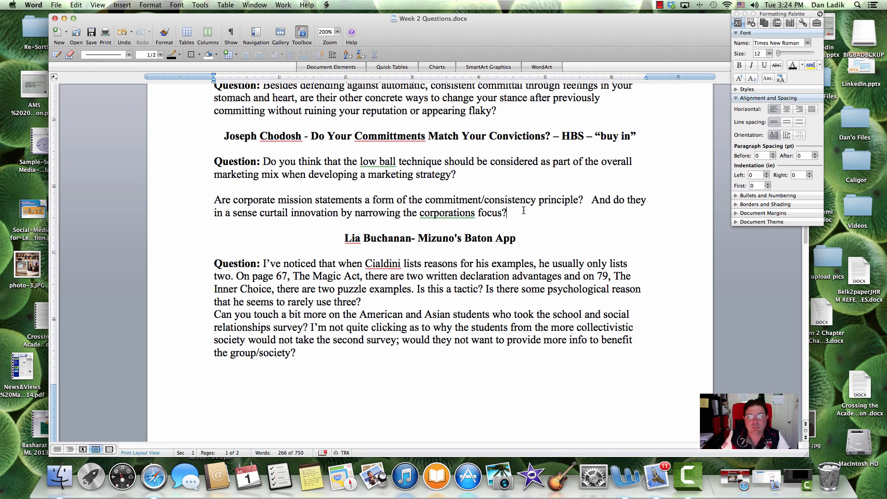
pyautogui.scroll(-3)
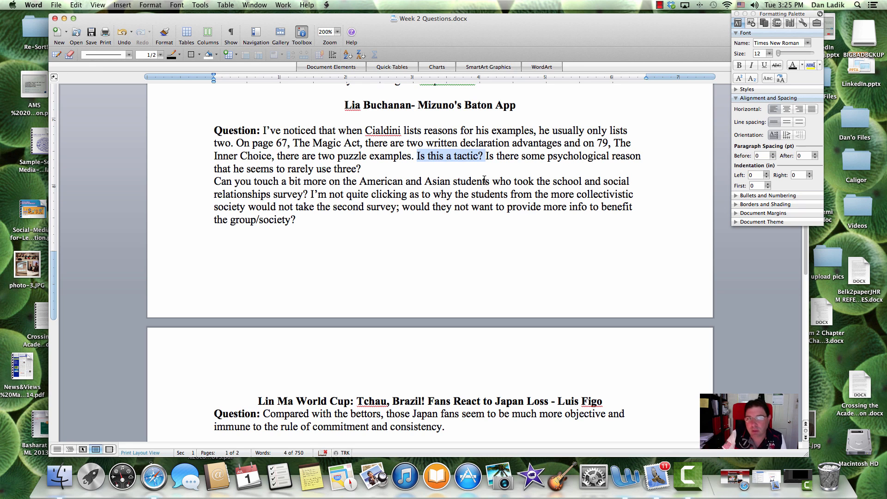
pyautogui.moveTo(349, 185)
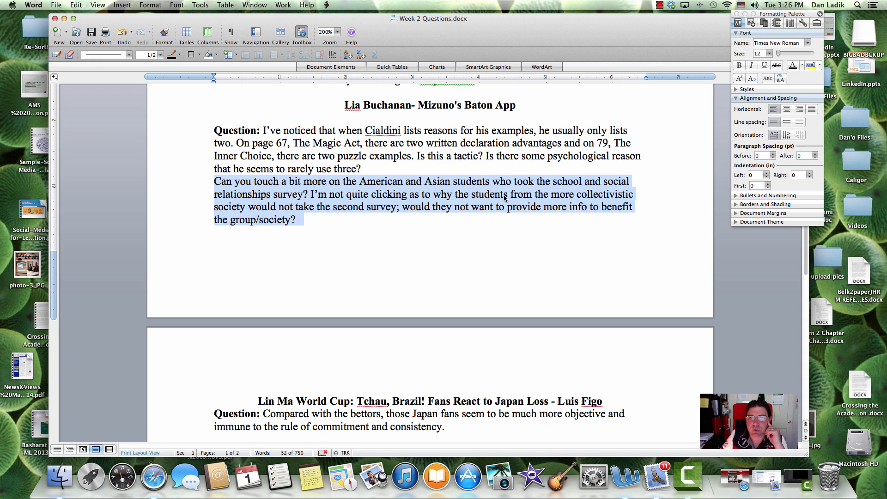
pyautogui.moveTo(600, 199)
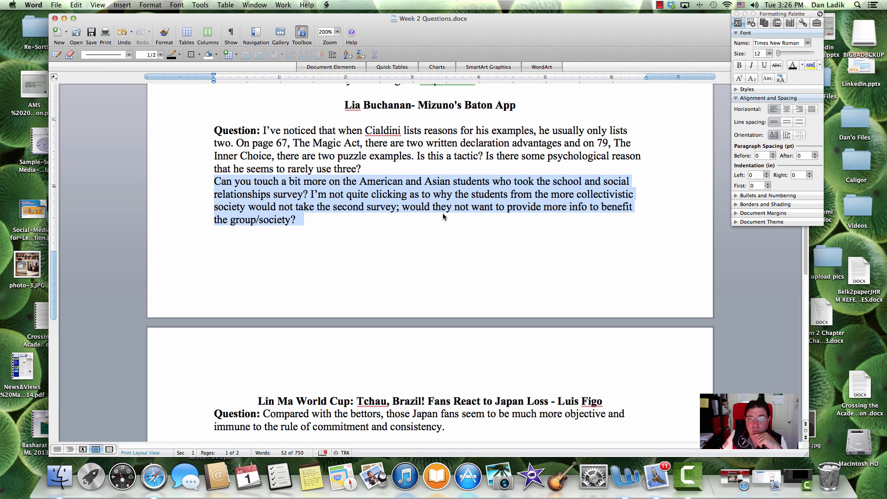
pyautogui.moveTo(499, 214)
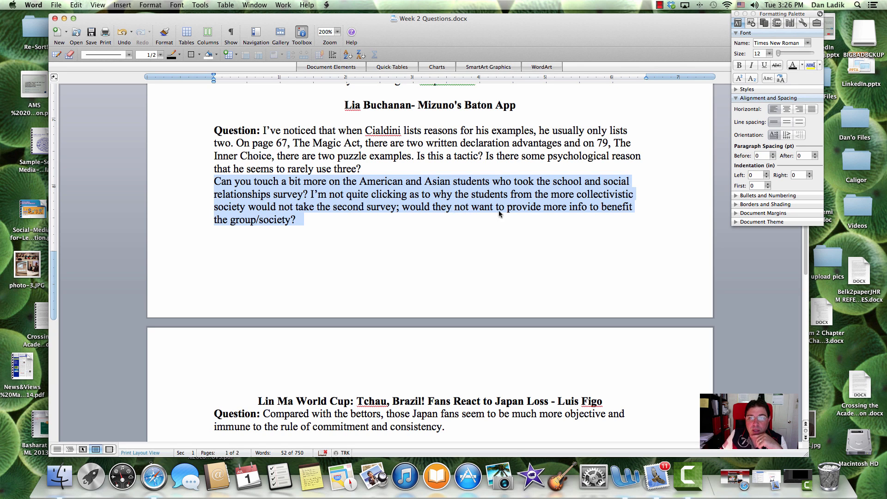
pyautogui.moveTo(532, 218)
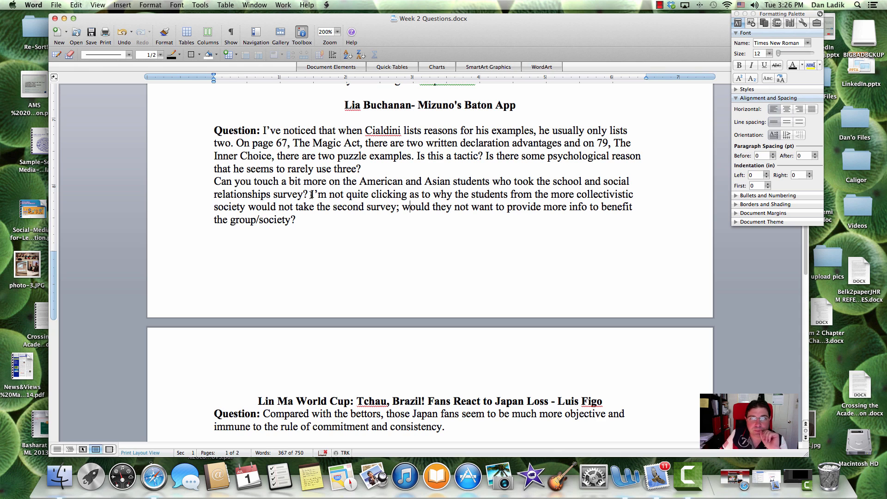
pyautogui.click(660, 6)
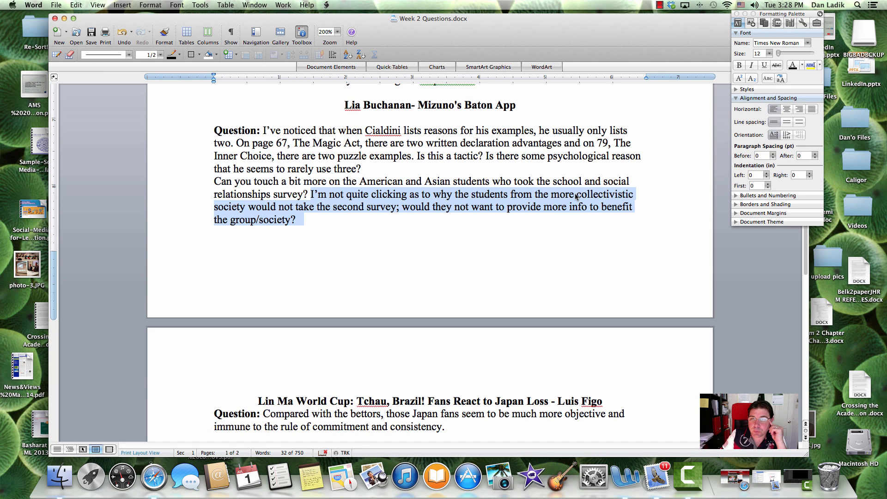
pyautogui.click(575, 194)
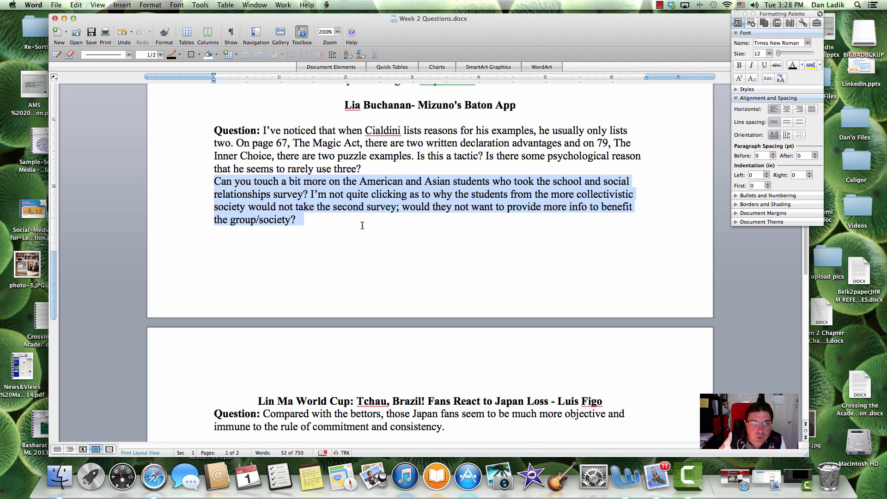
pyautogui.scroll(-3)
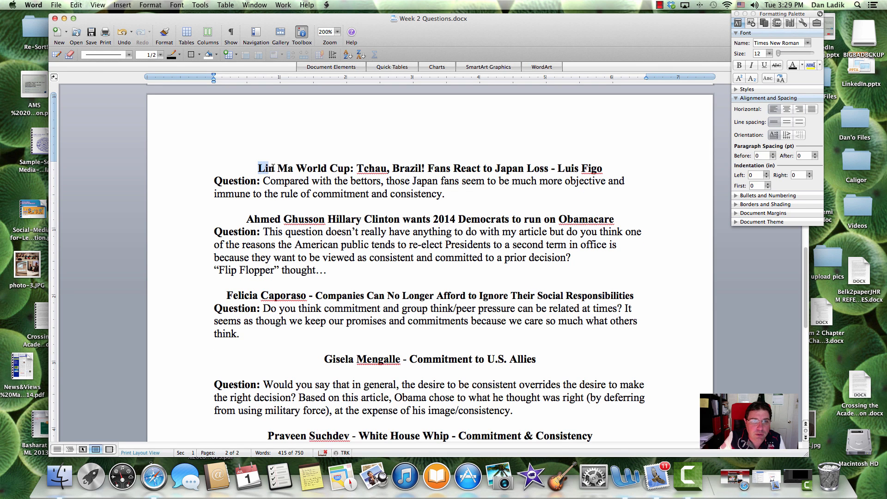
pyautogui.doubleClick(322, 168)
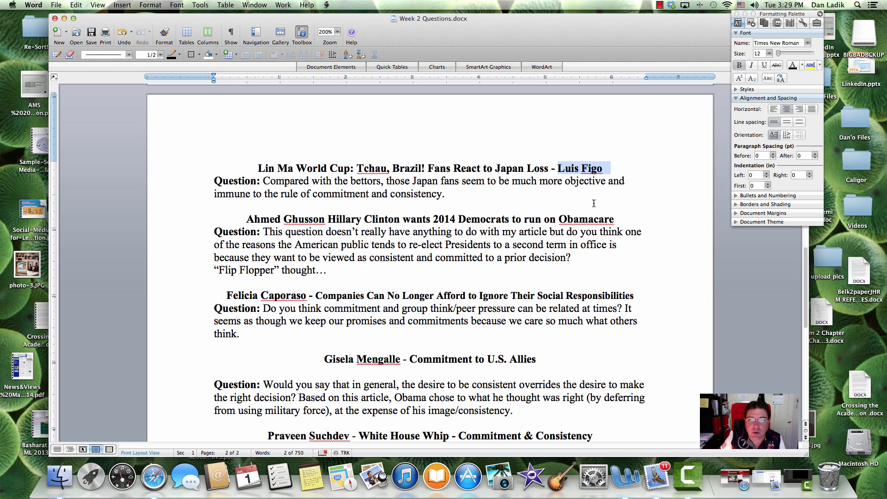
pyautogui.click(443, 193)
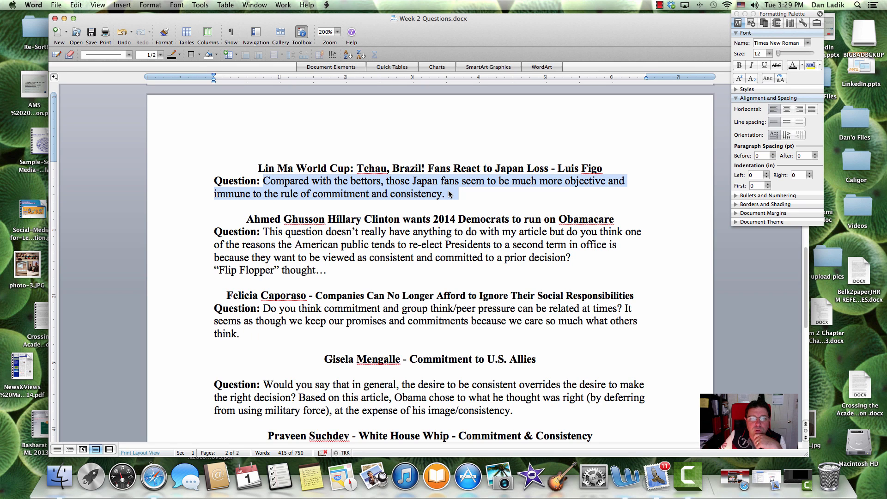
pyautogui.click(455, 193)
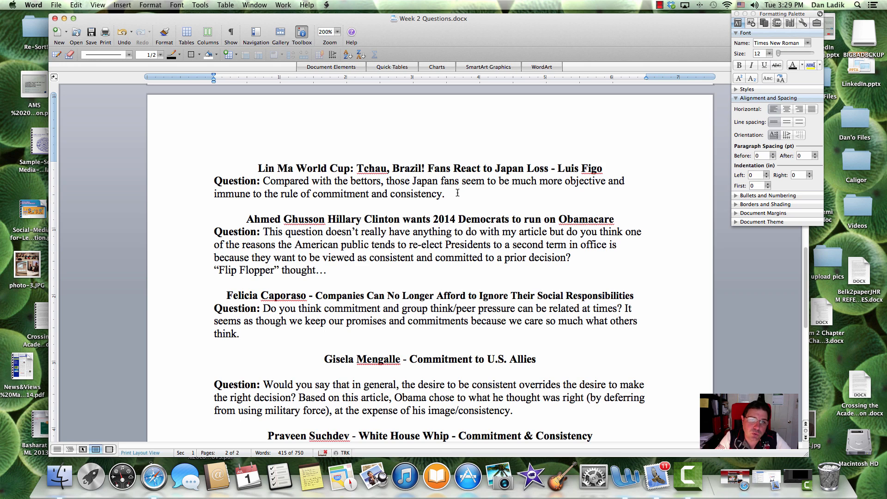
pyautogui.moveTo(457, 193)
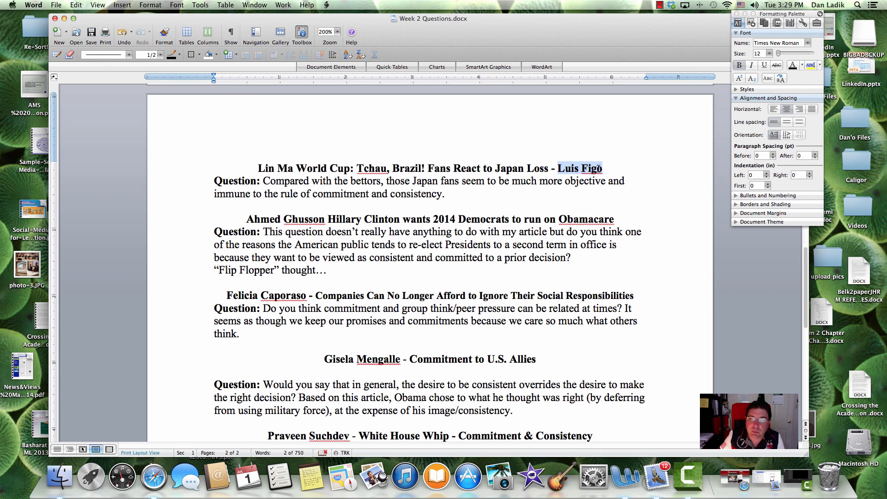
pyautogui.click(449, 193)
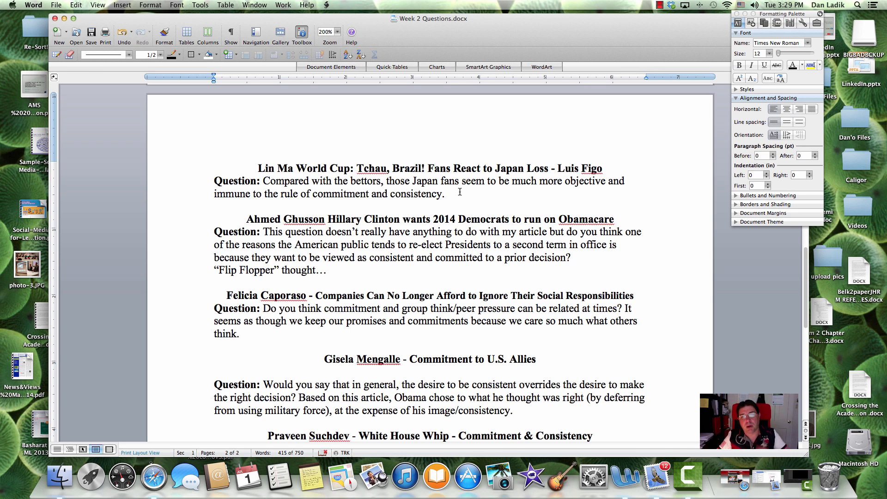
pyautogui.click(451, 194)
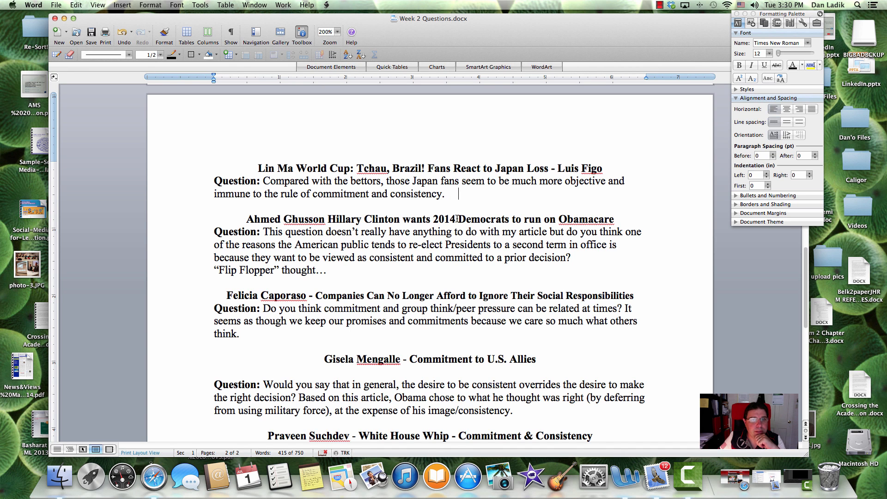
pyautogui.scroll(-3)
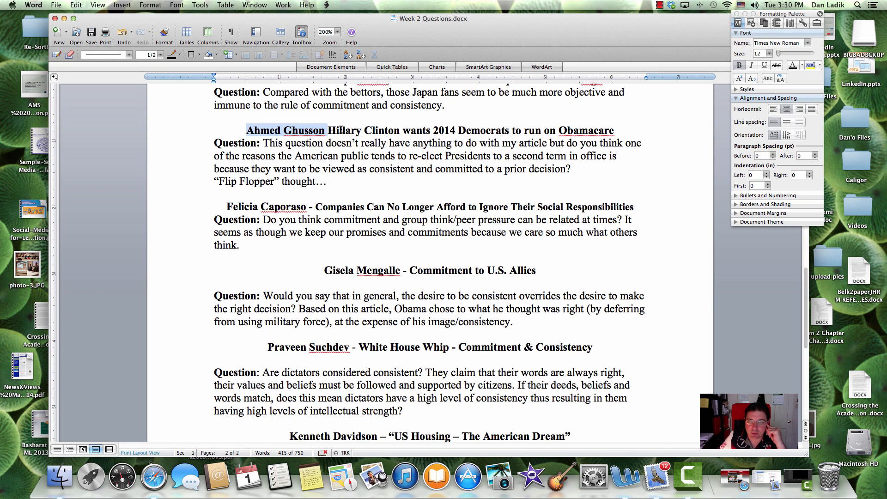
pyautogui.click(505, 131)
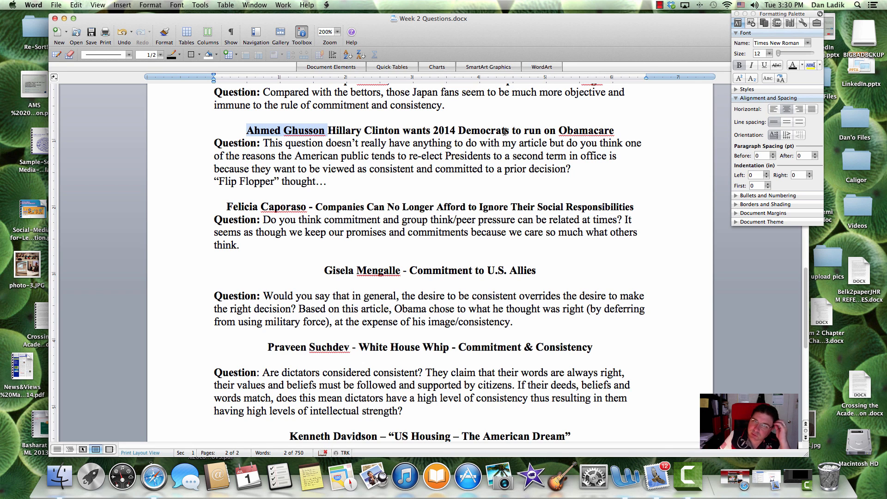
pyautogui.click(616, 130)
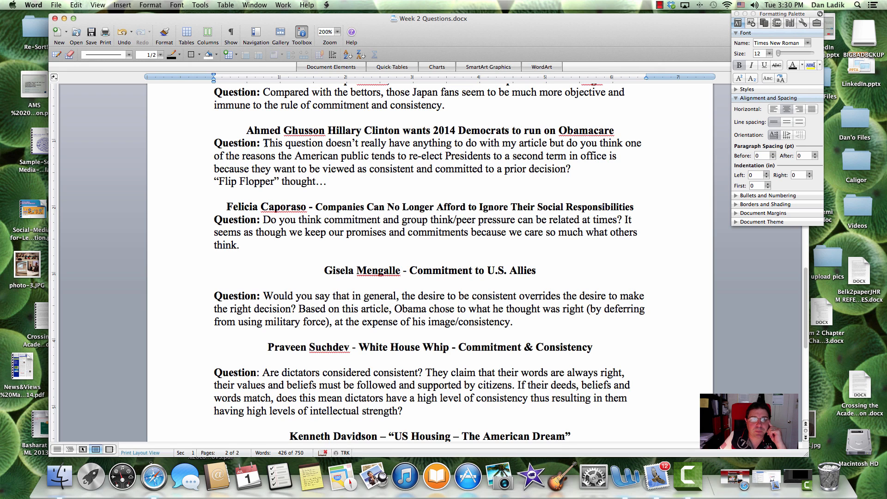
pyautogui.click(262, 143)
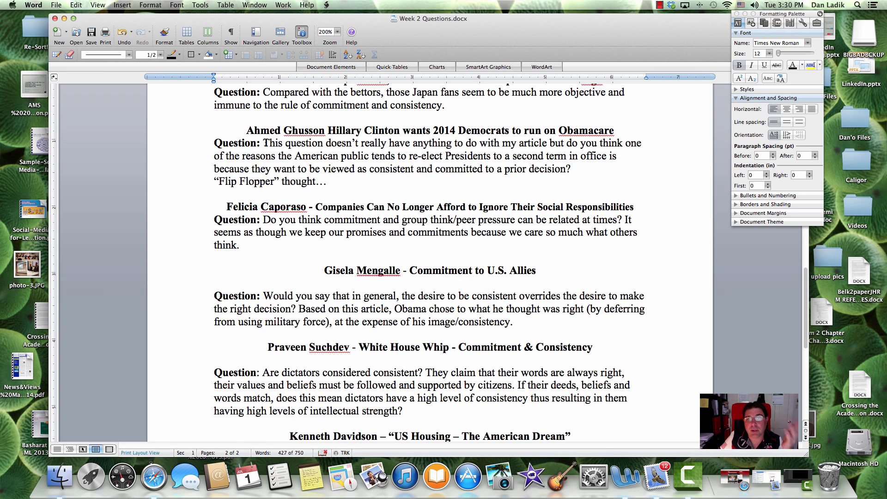
pyautogui.click(264, 142)
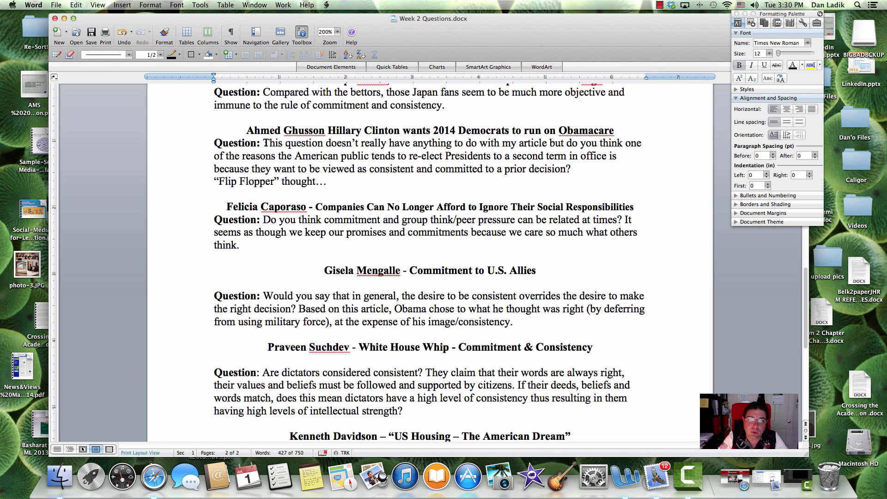
pyautogui.click(265, 143)
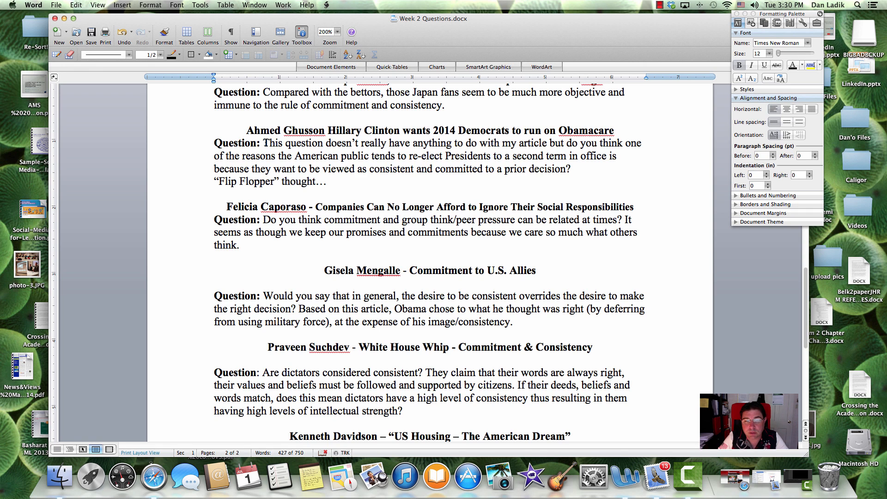
pyautogui.click(263, 142)
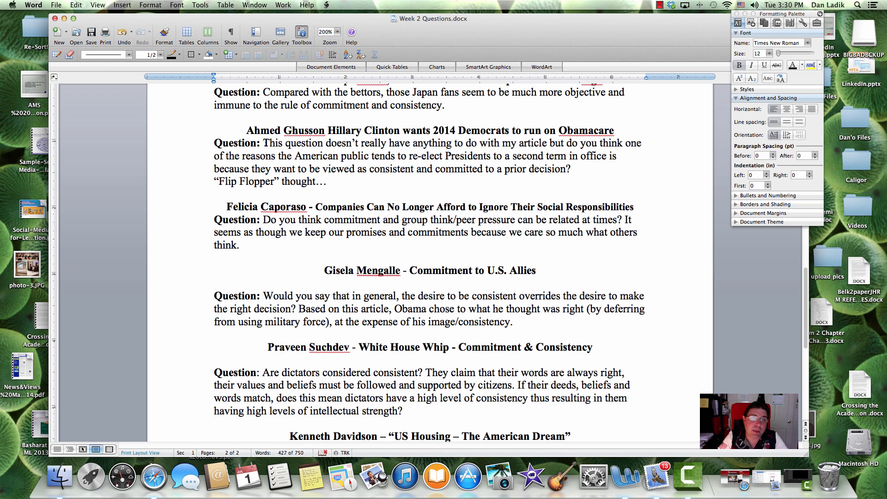
pyautogui.scroll(-3)
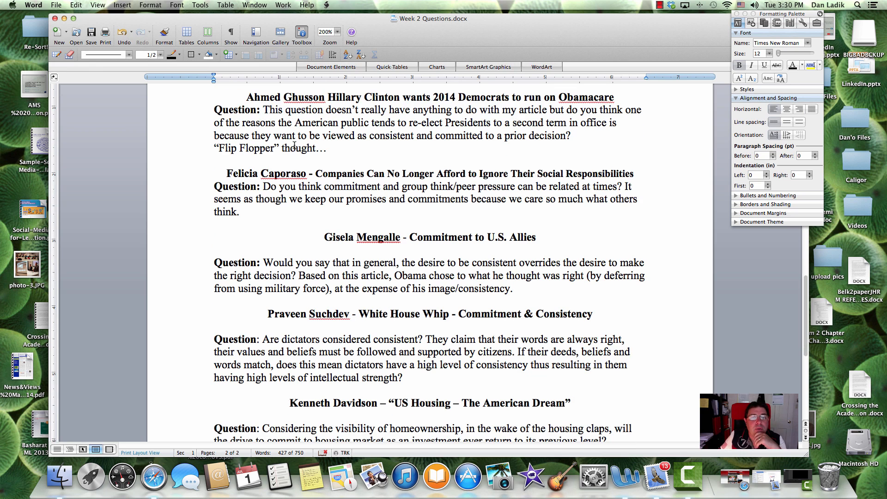
pyautogui.scroll(3)
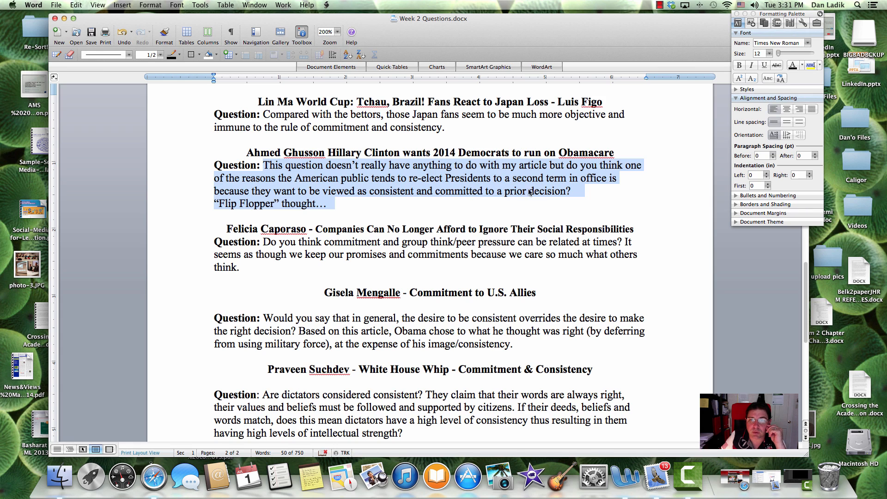
pyautogui.click(325, 203)
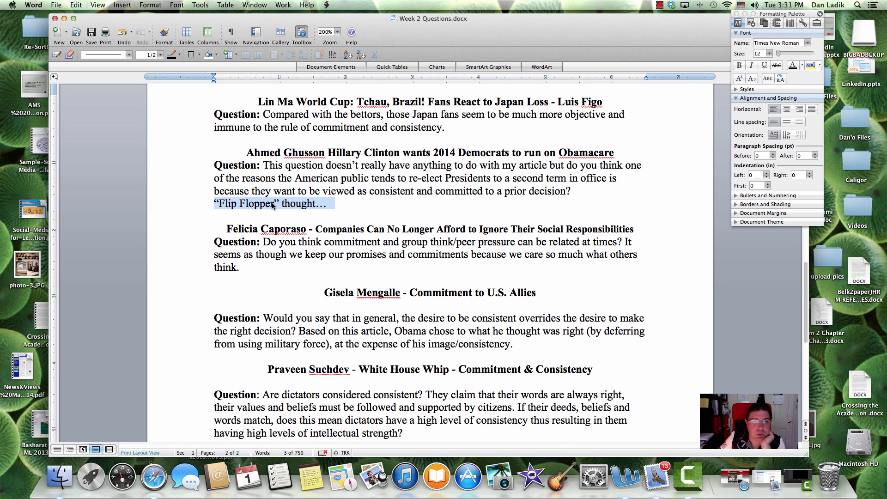
# Clear the "Flip Flopper" line marking and move down to the Social Responsibilities question
pyautogui.click(275, 203)
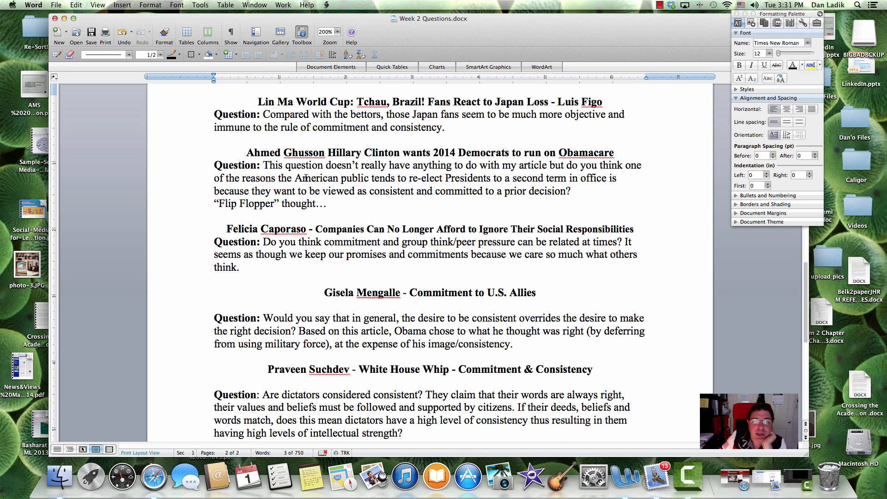
pyautogui.scroll(-3)
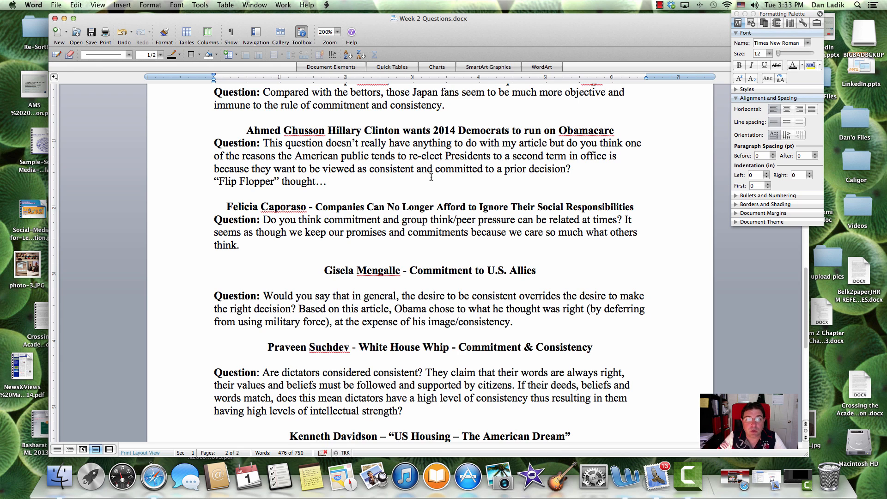
pyautogui.click(272, 182)
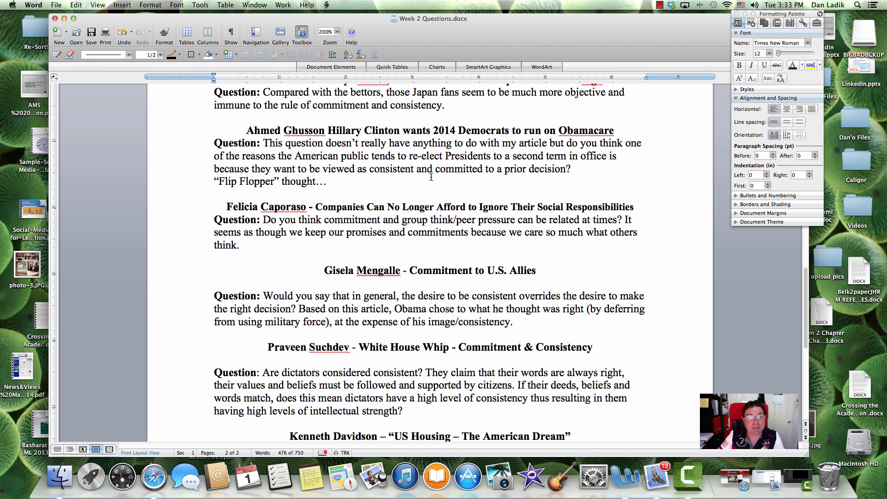
pyautogui.click(271, 181)
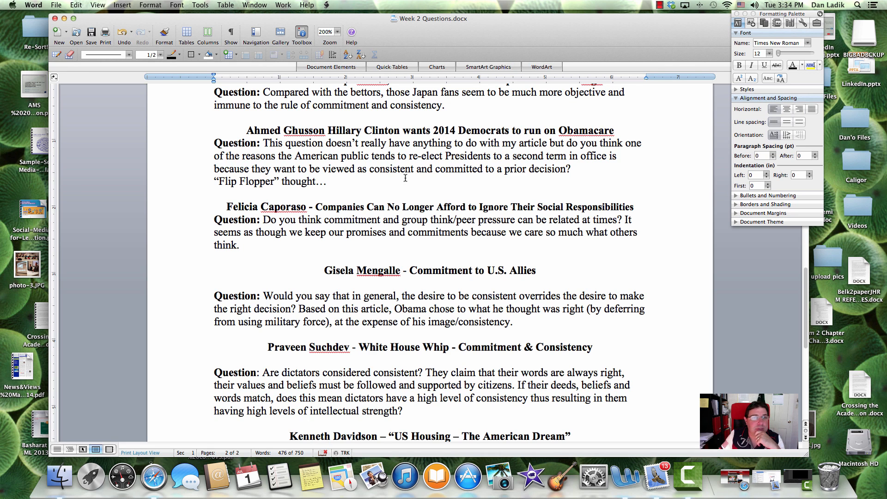
pyautogui.scroll(-3)
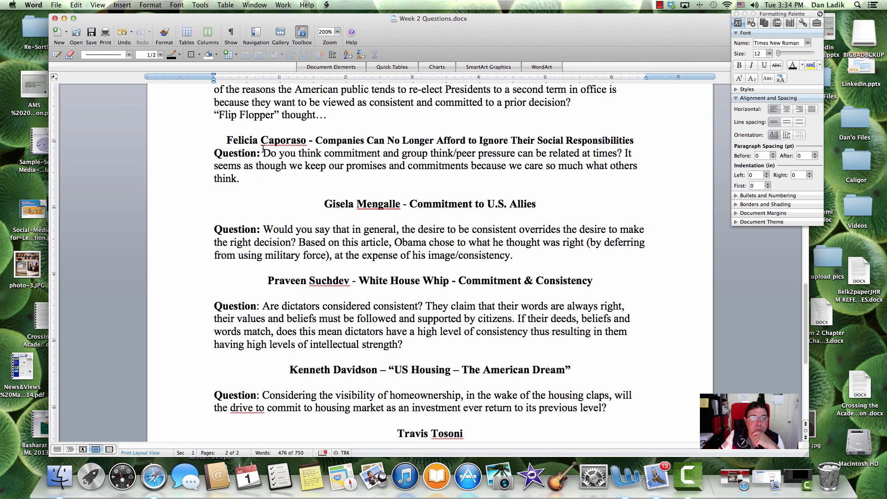
pyautogui.doubleClick(266, 139)
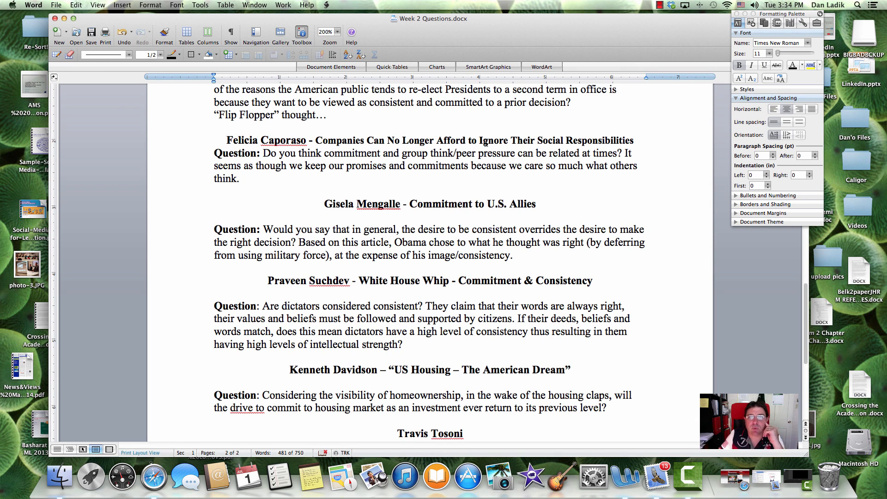
pyautogui.click(337, 140)
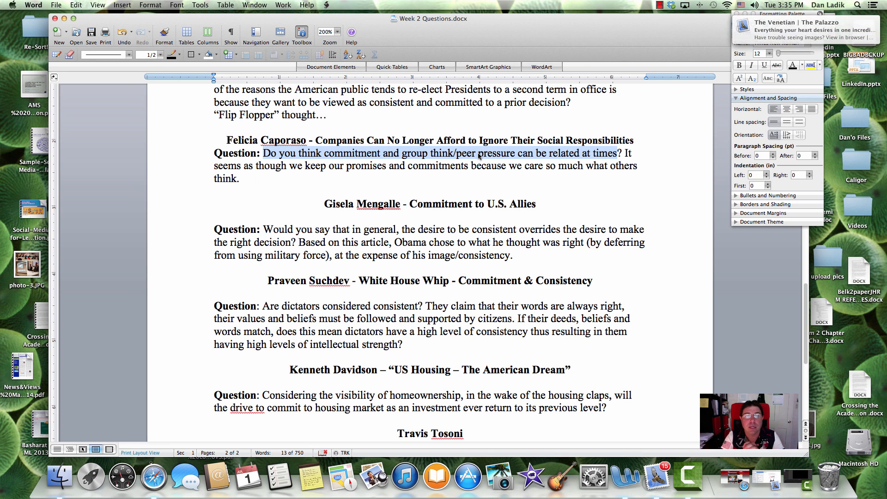
pyautogui.click(376, 152)
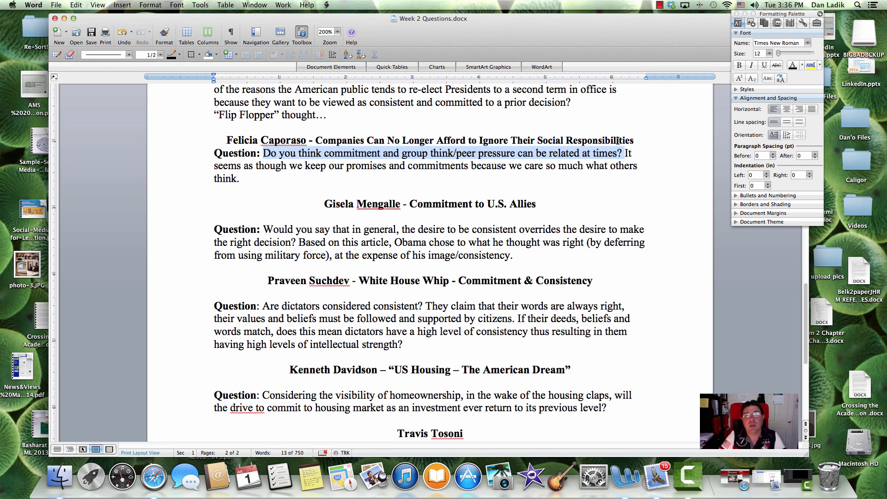
pyautogui.moveTo(507, 157)
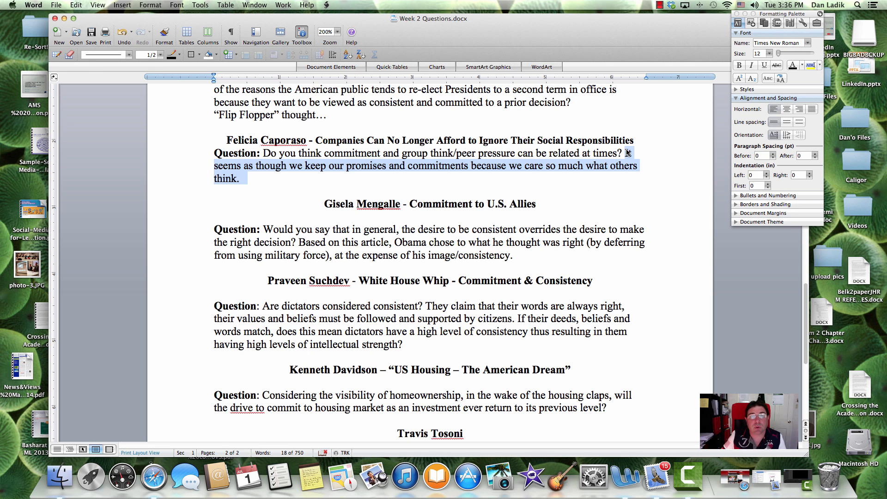
pyautogui.scroll(-3)
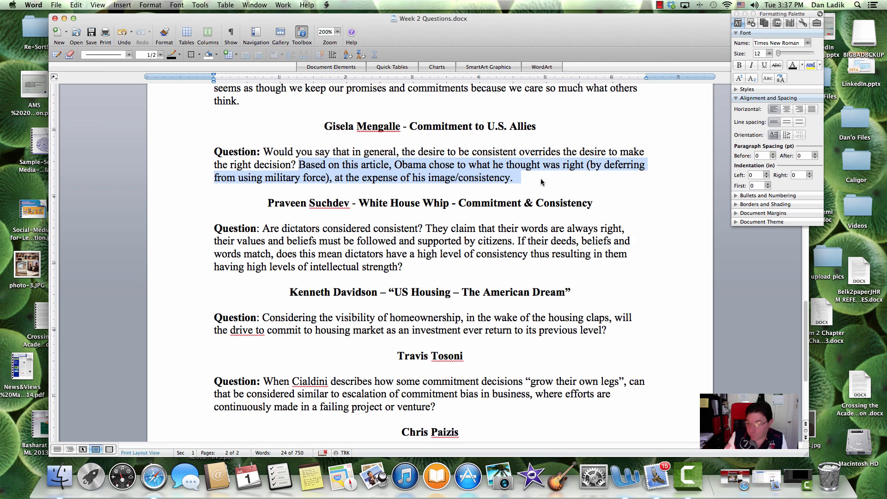
pyautogui.moveTo(543, 183)
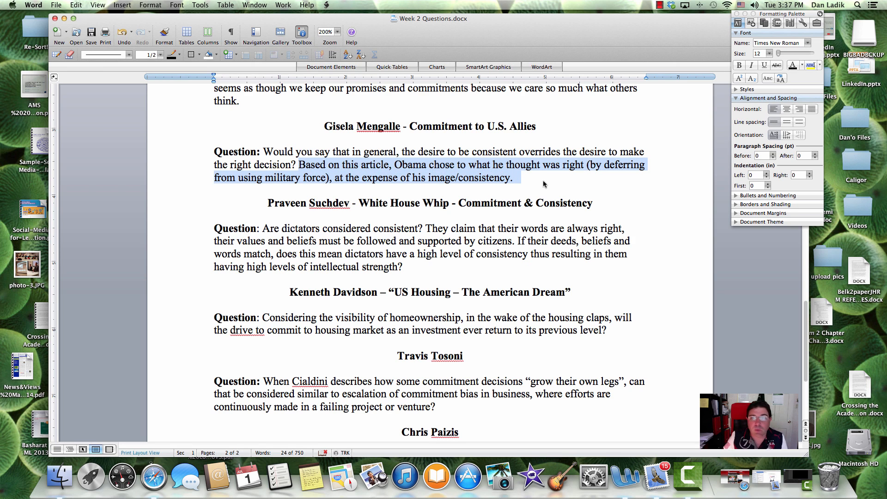
pyautogui.moveTo(538, 180)
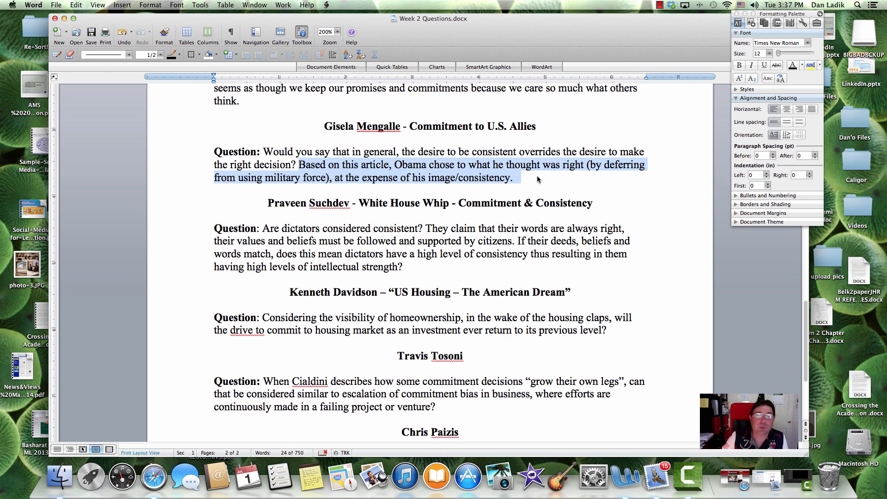
pyautogui.moveTo(530, 173)
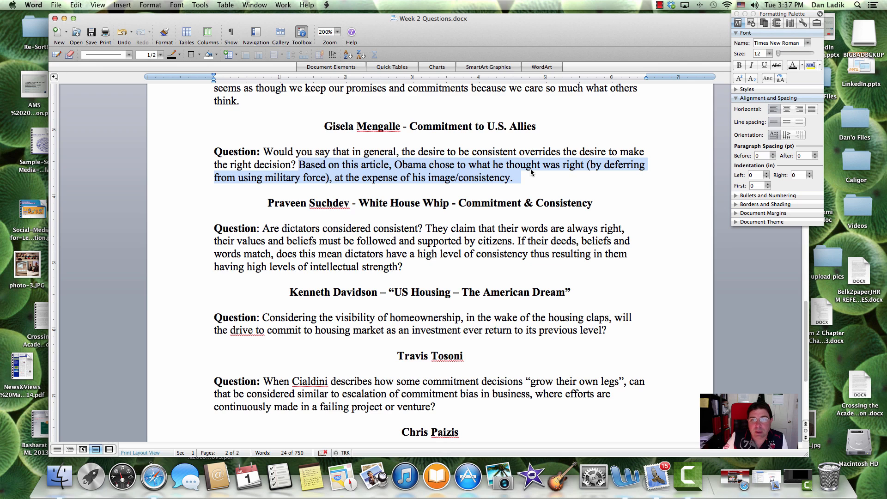
pyautogui.moveTo(390, 176)
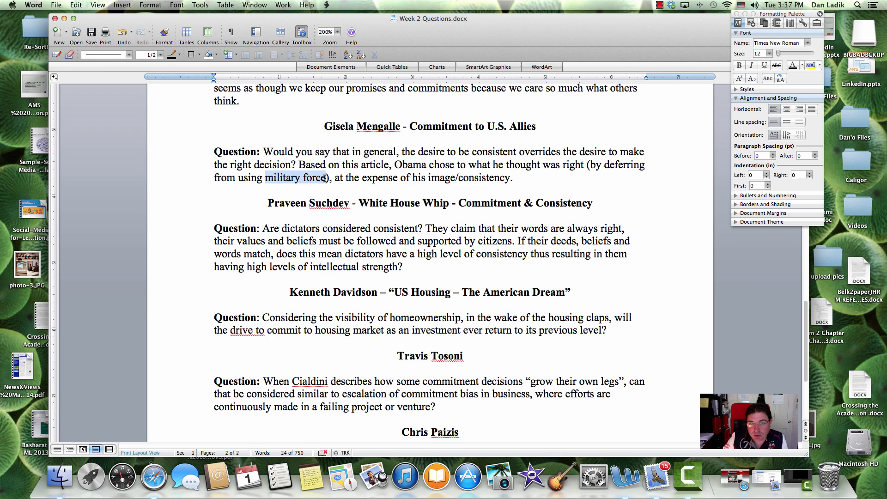
pyautogui.click(511, 177)
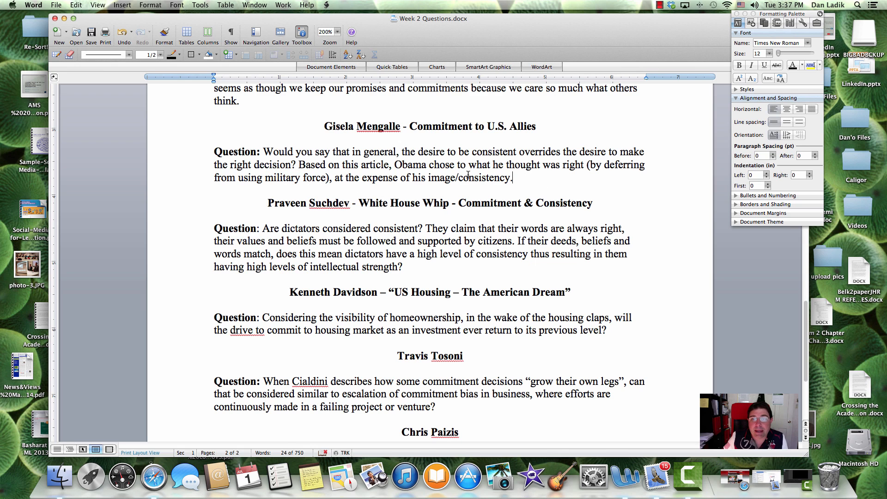
pyautogui.doubleClick(444, 177)
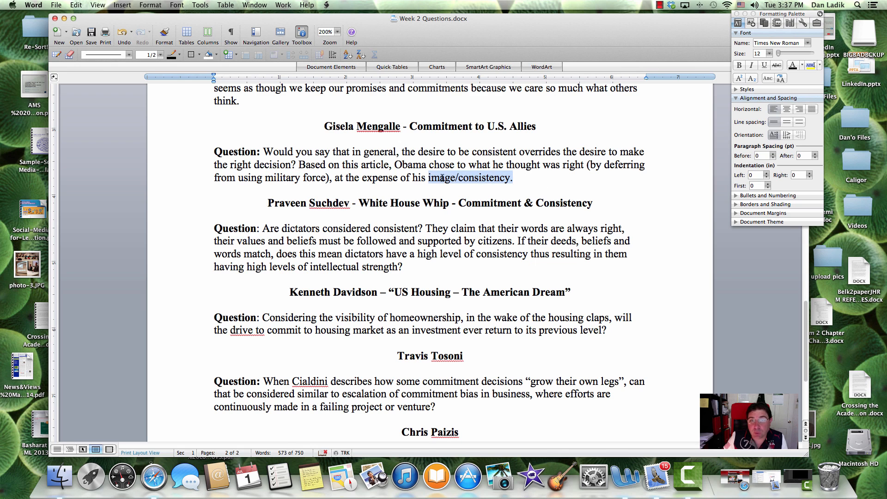
pyautogui.click(408, 161)
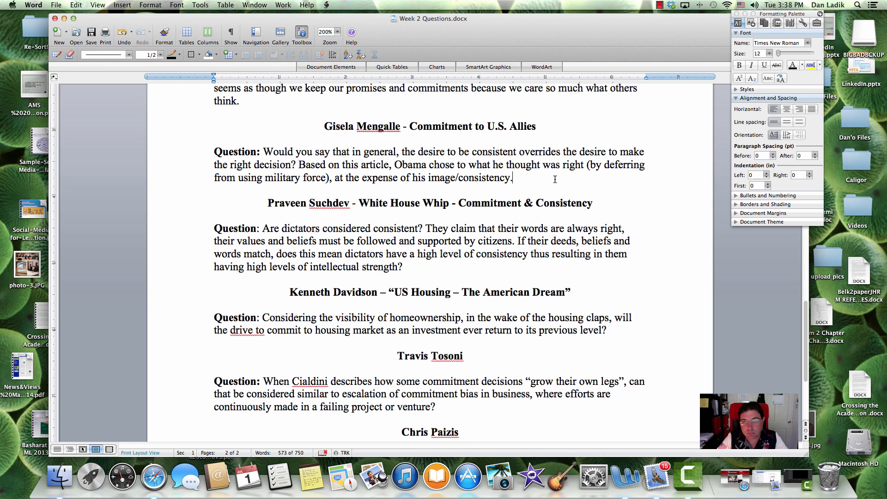
pyautogui.moveTo(531, 187)
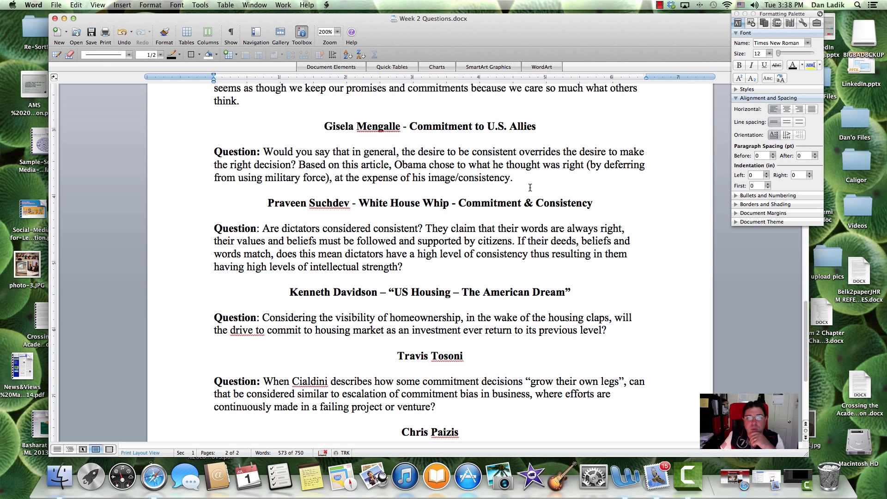
pyautogui.scroll(-3)
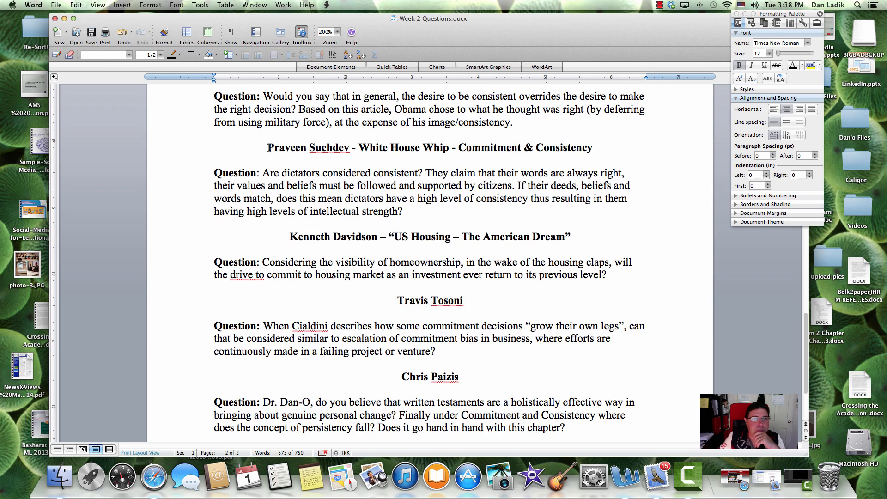
pyautogui.doubleClick(287, 147)
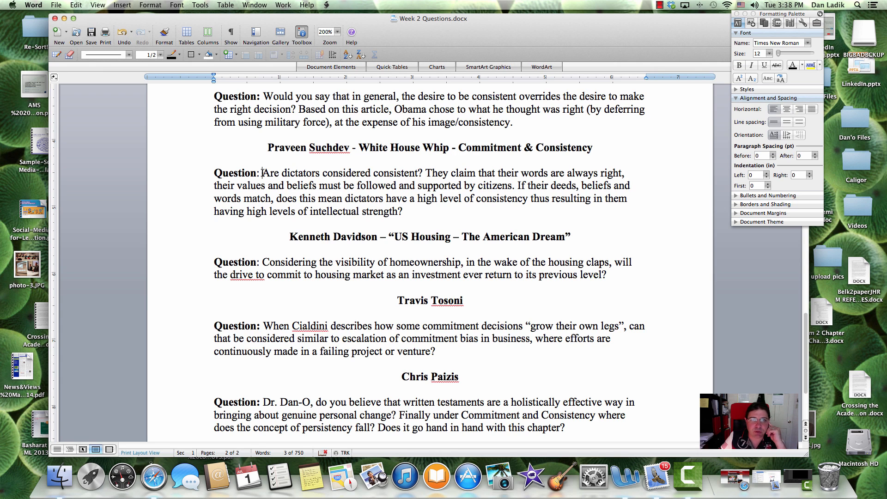
pyautogui.moveTo(262, 173); pyautogui.dragTo(414, 173)
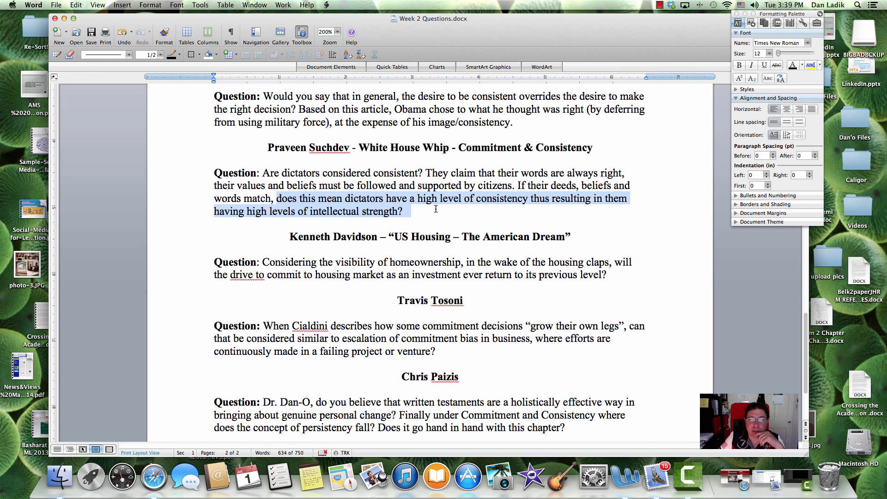
pyautogui.click(298, 173)
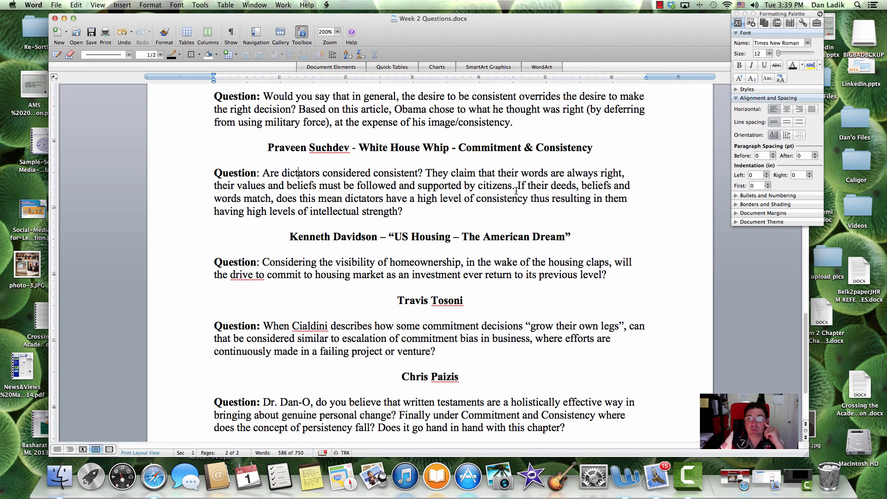
pyautogui.moveTo(552, 191)
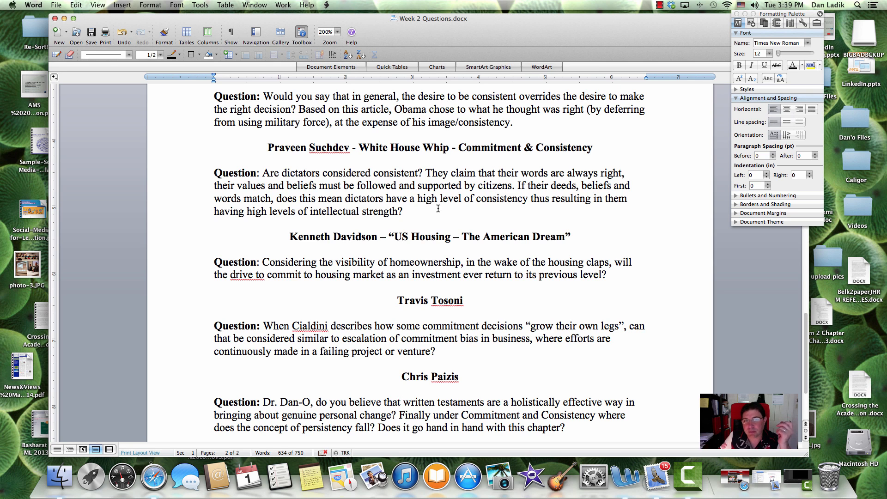
pyautogui.scroll(-3)
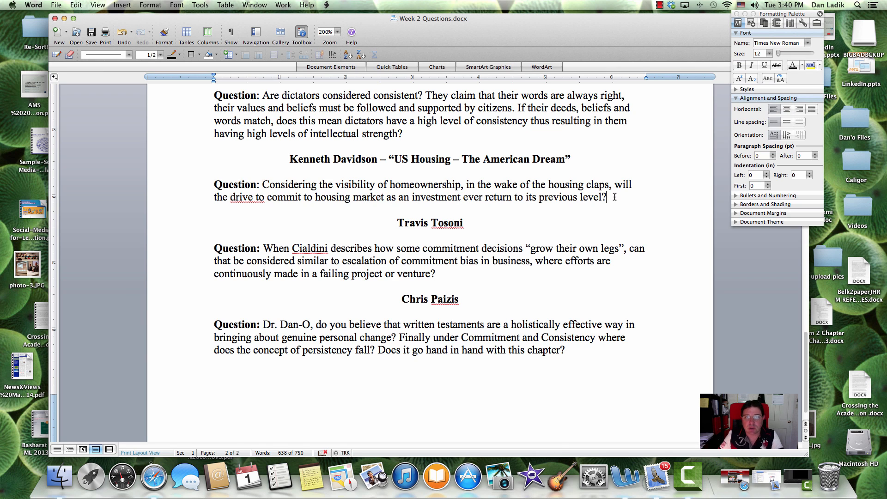
pyautogui.click(413, 196)
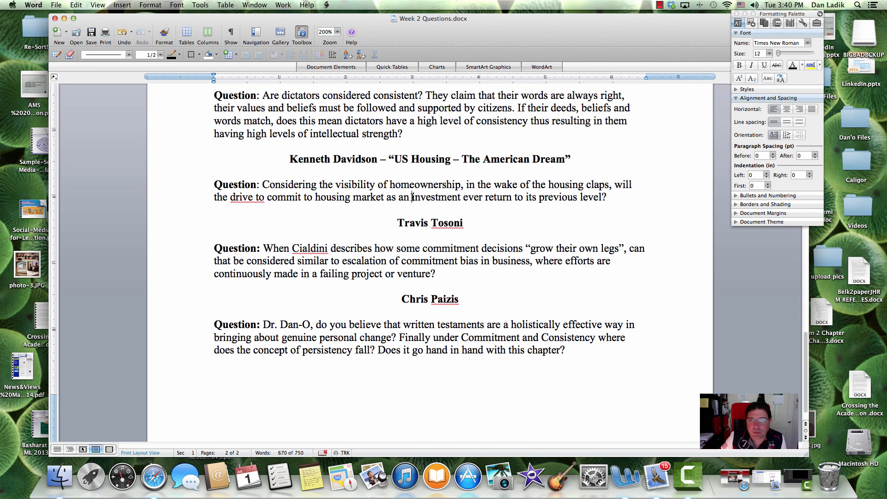
pyautogui.doubleClick(435, 197)
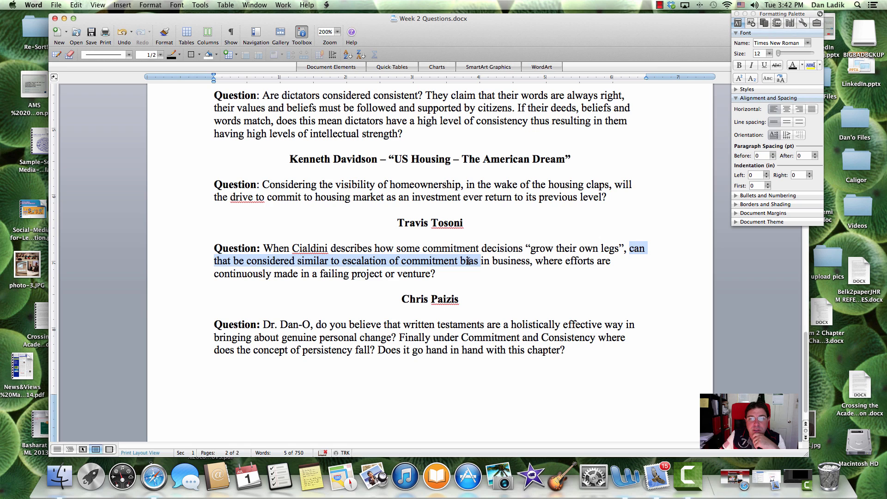
pyautogui.click(551, 260)
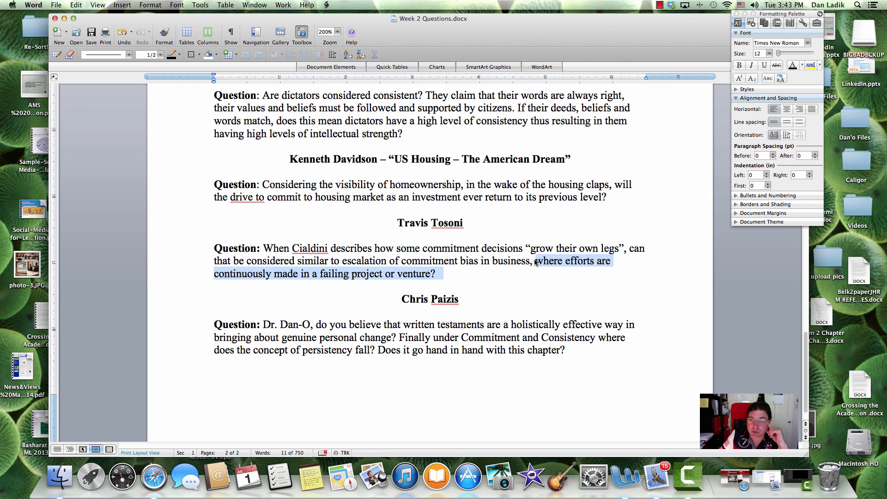
pyautogui.moveTo(322, 276)
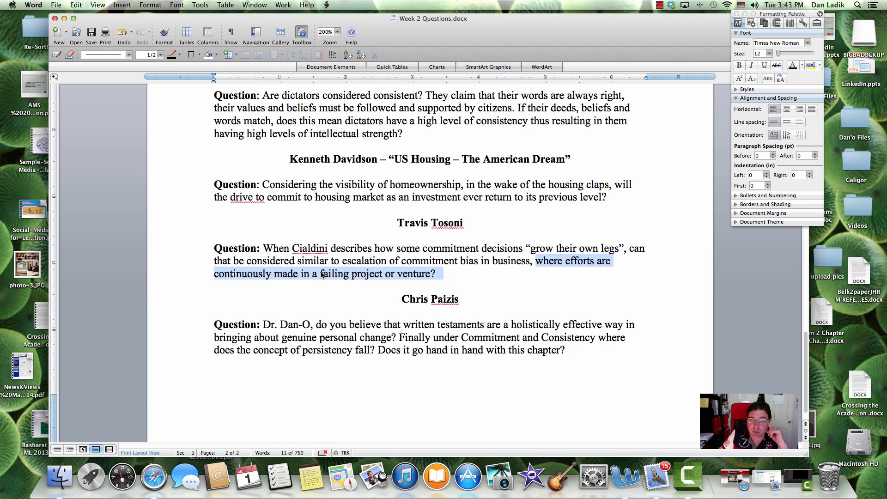
pyautogui.click(506, 284)
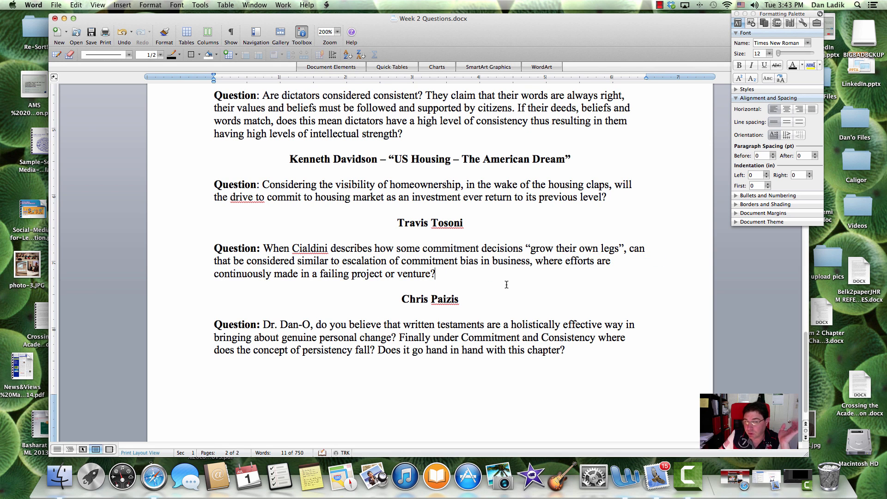
# Highlight the persistency sentences from "Finally under Commitment and Consistency" through "with this chapter?" in Chris Paizis's question
pyautogui.scroll(-3)
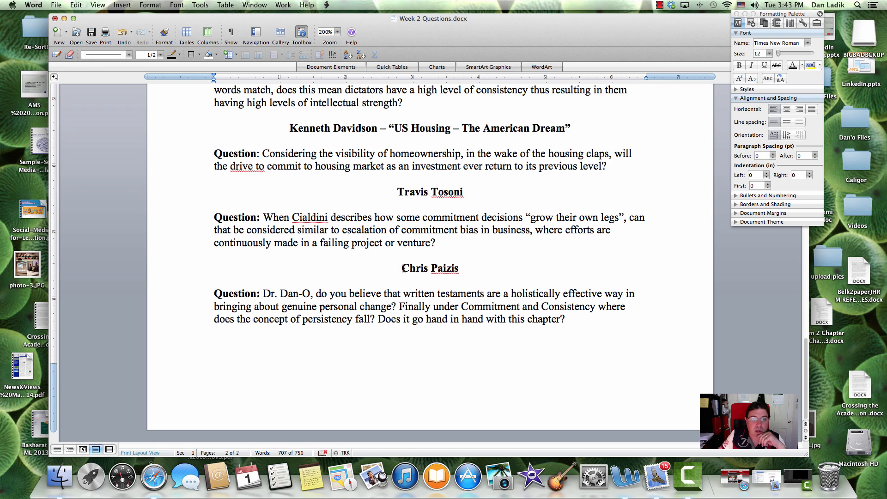
pyautogui.doubleClick(414, 267)
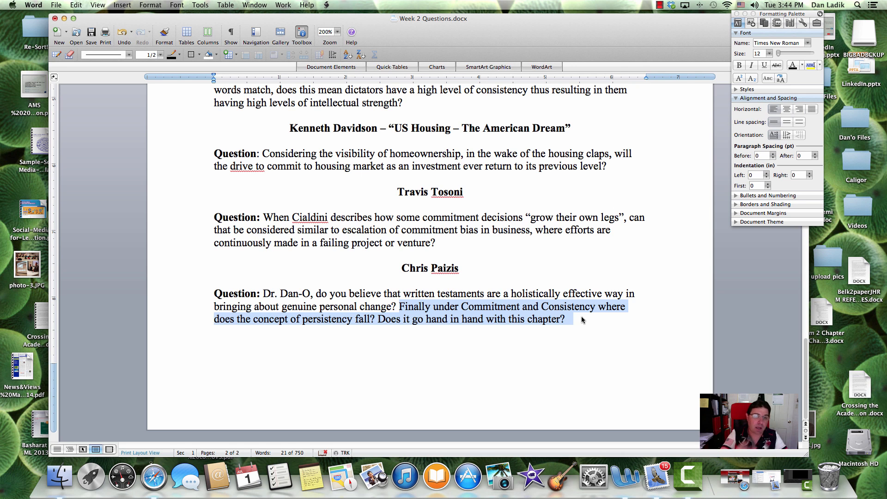
# Put the Word document away and reveal Camtasia's Stop Recording option from the menu bar
pyautogui.scroll(3)
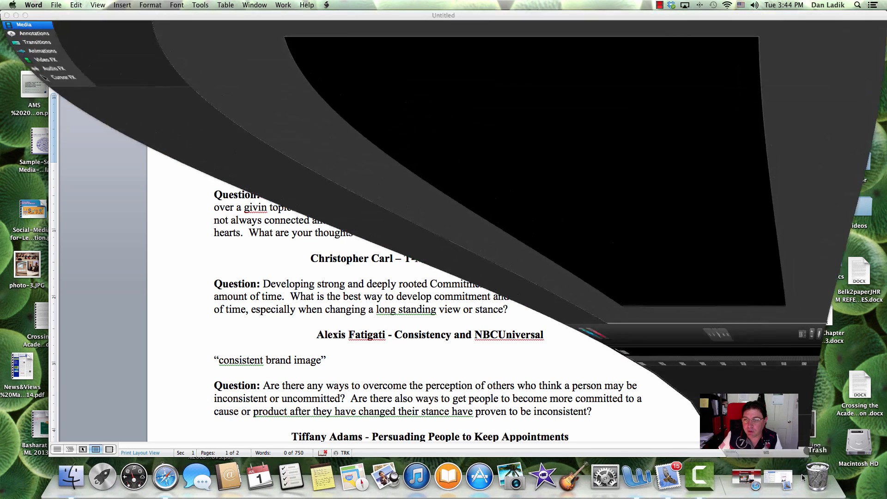
pyautogui.click(660, 6)
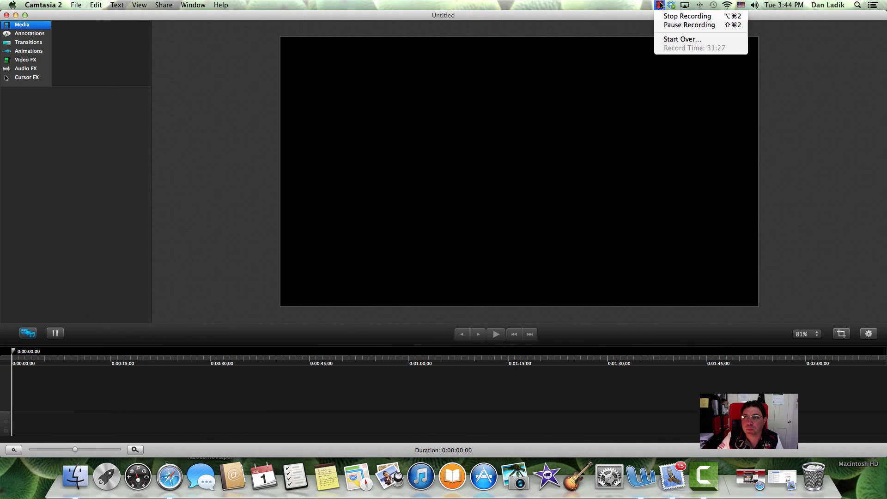